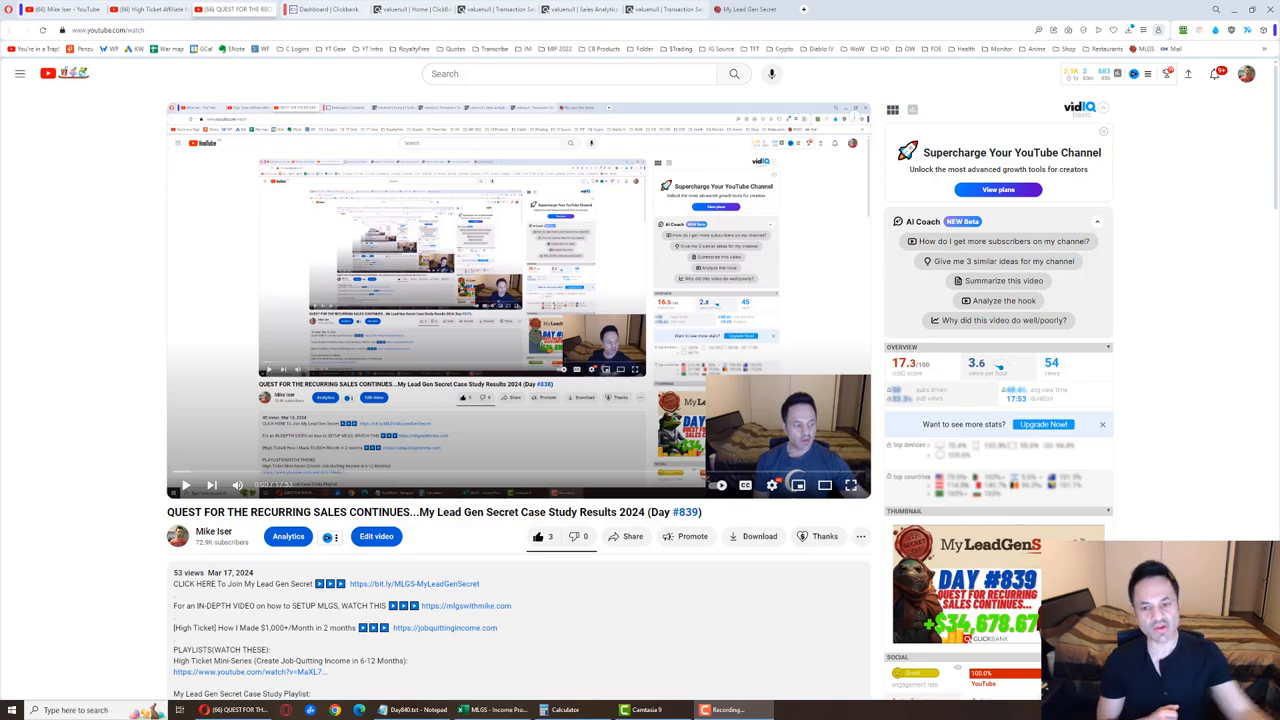
# - Review the Account Overview, preview the Question Answerers Required mailing, and select the referral link
pyautogui.click(750, 8)
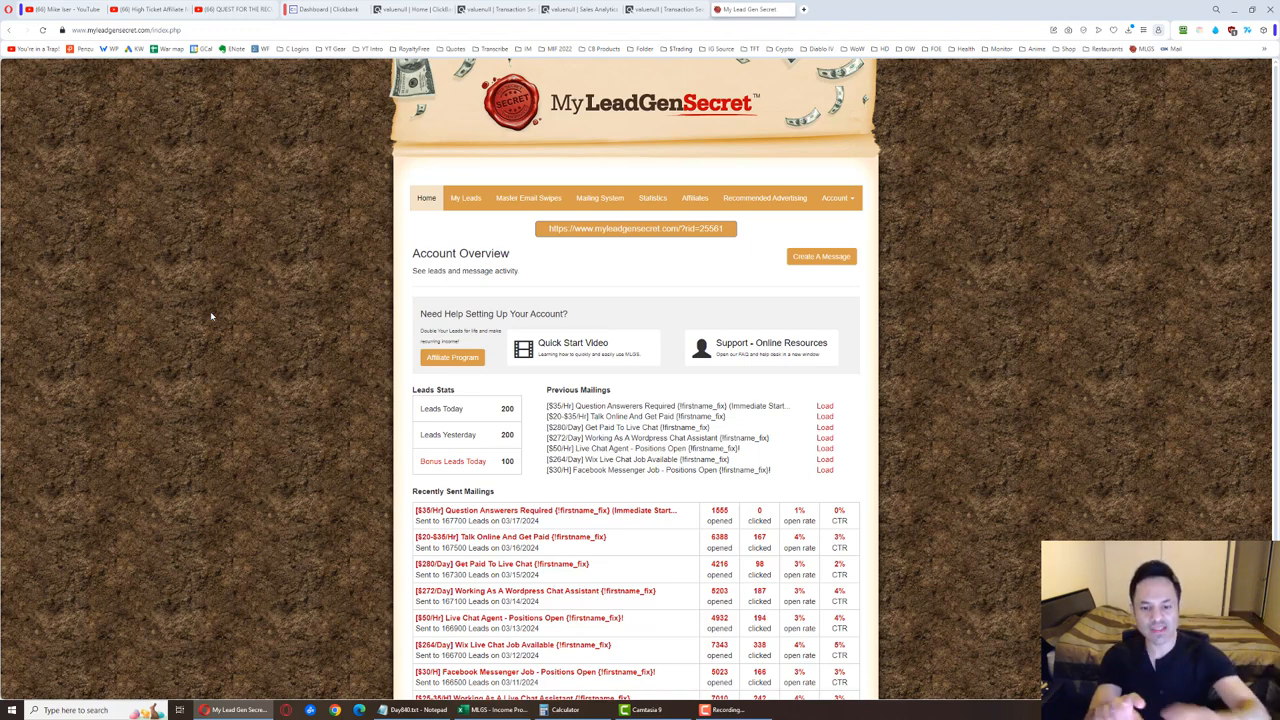
pyautogui.moveTo(600, 198)
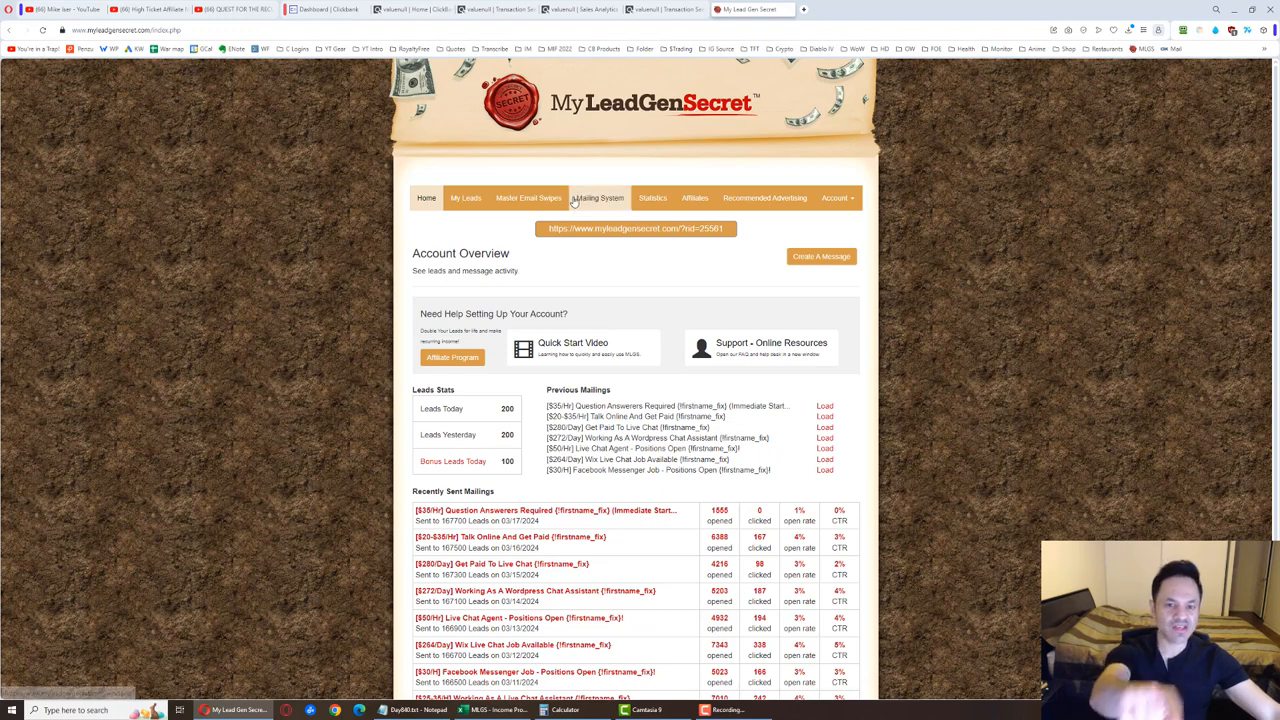
pyautogui.moveTo(408, 468)
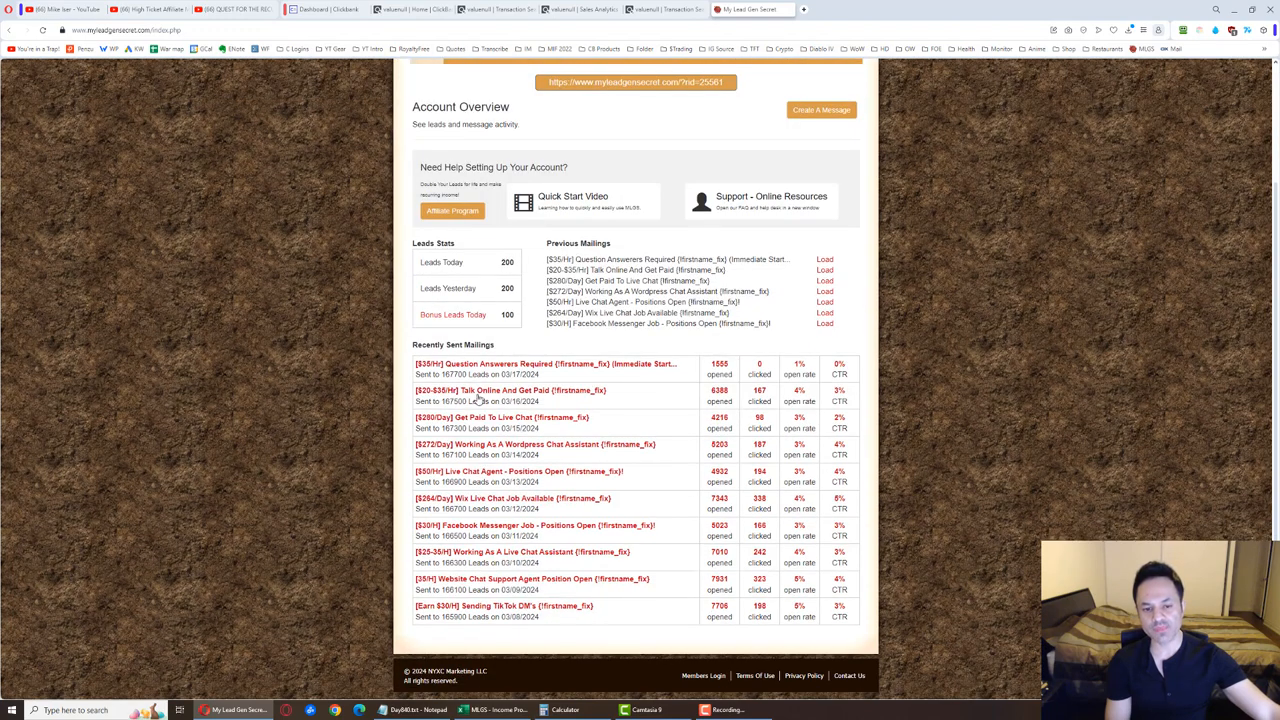
pyautogui.click(546, 364)
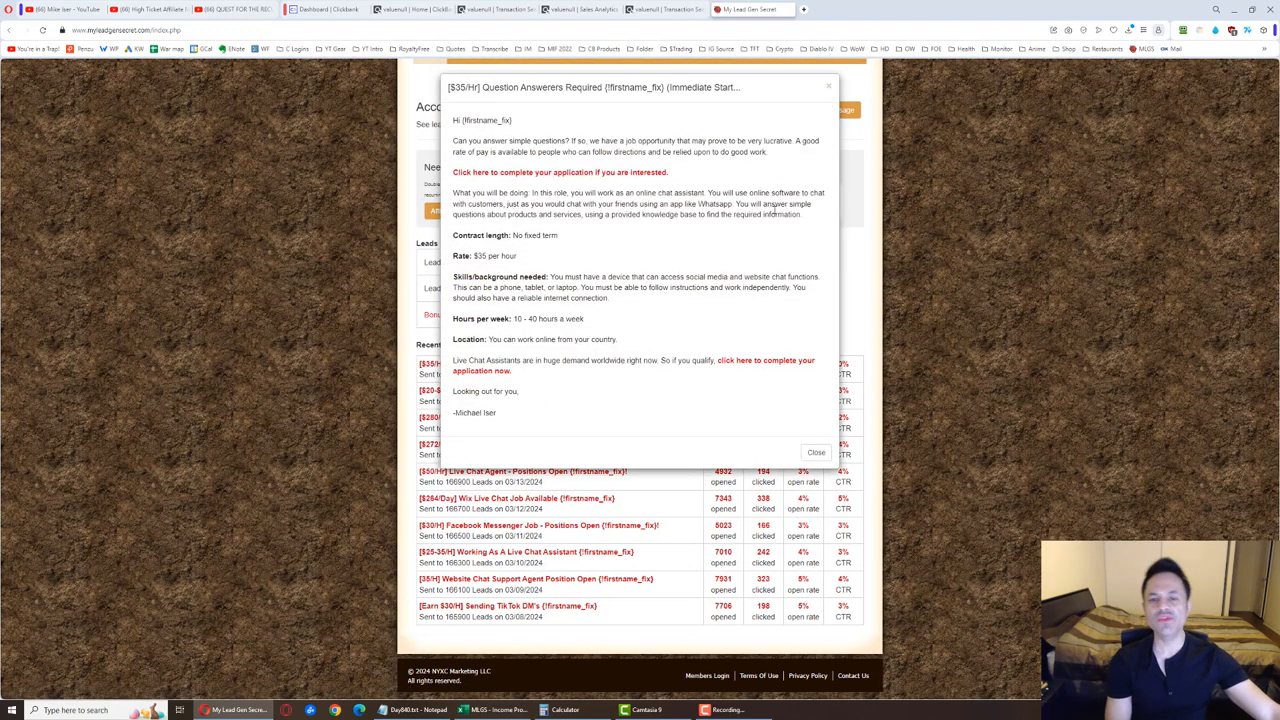
pyautogui.moveTo(518, 376)
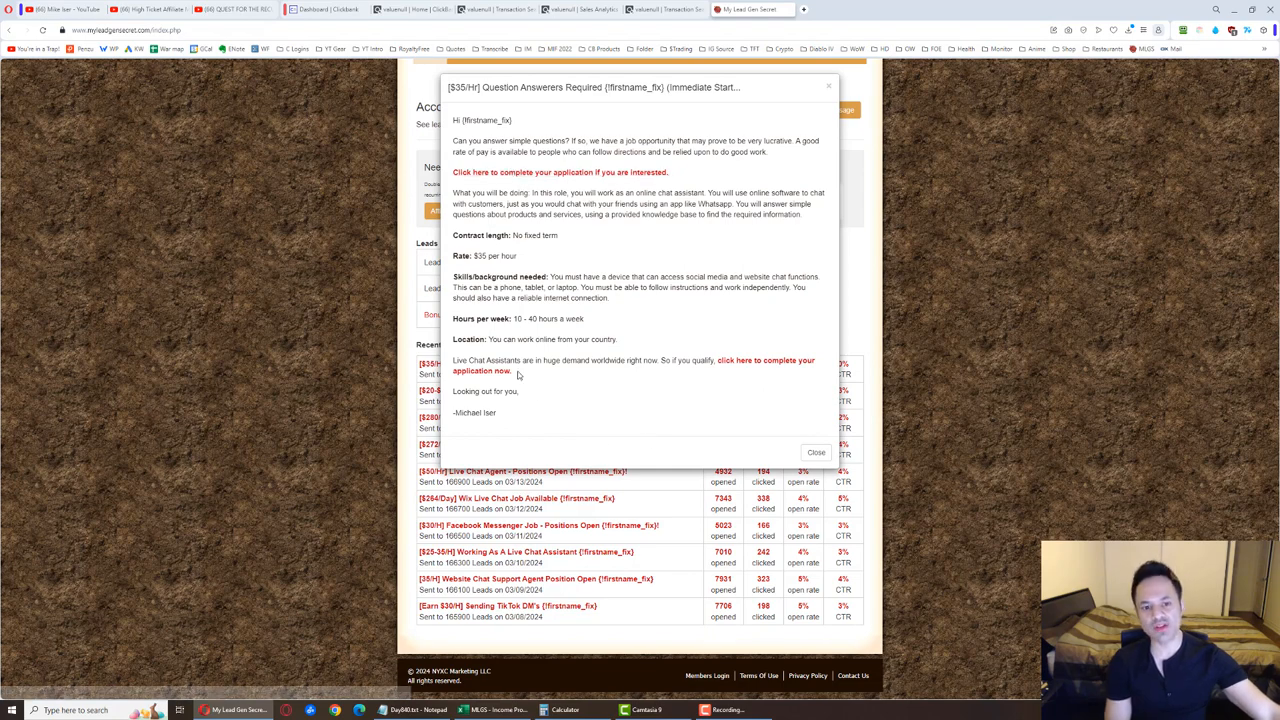
pyautogui.click(816, 452)
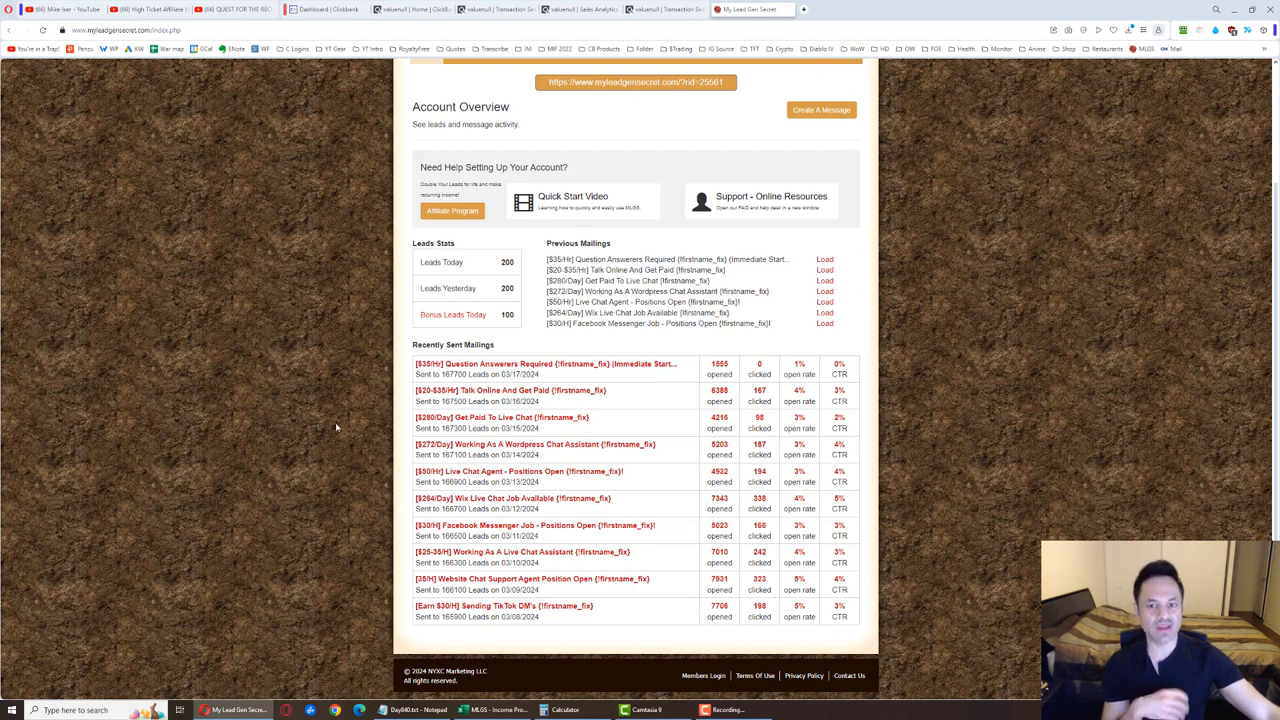
pyautogui.moveTo(350, 430)
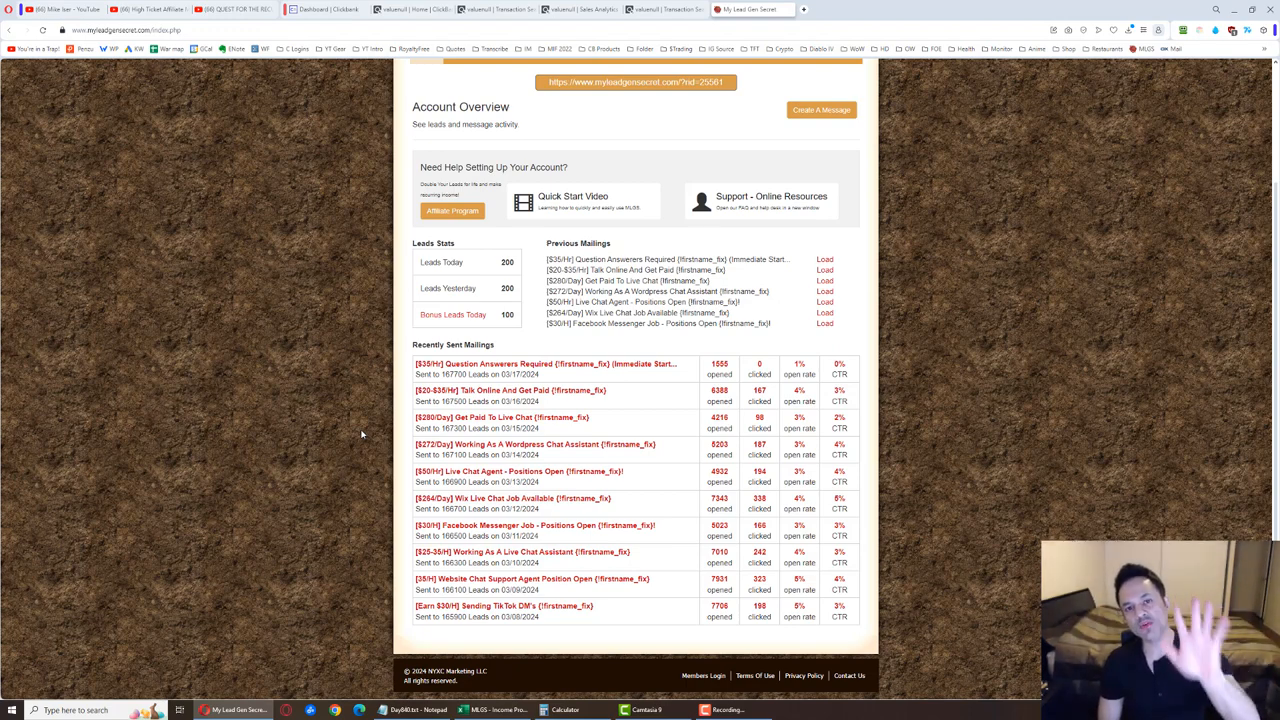
pyautogui.moveTo(312, 422)
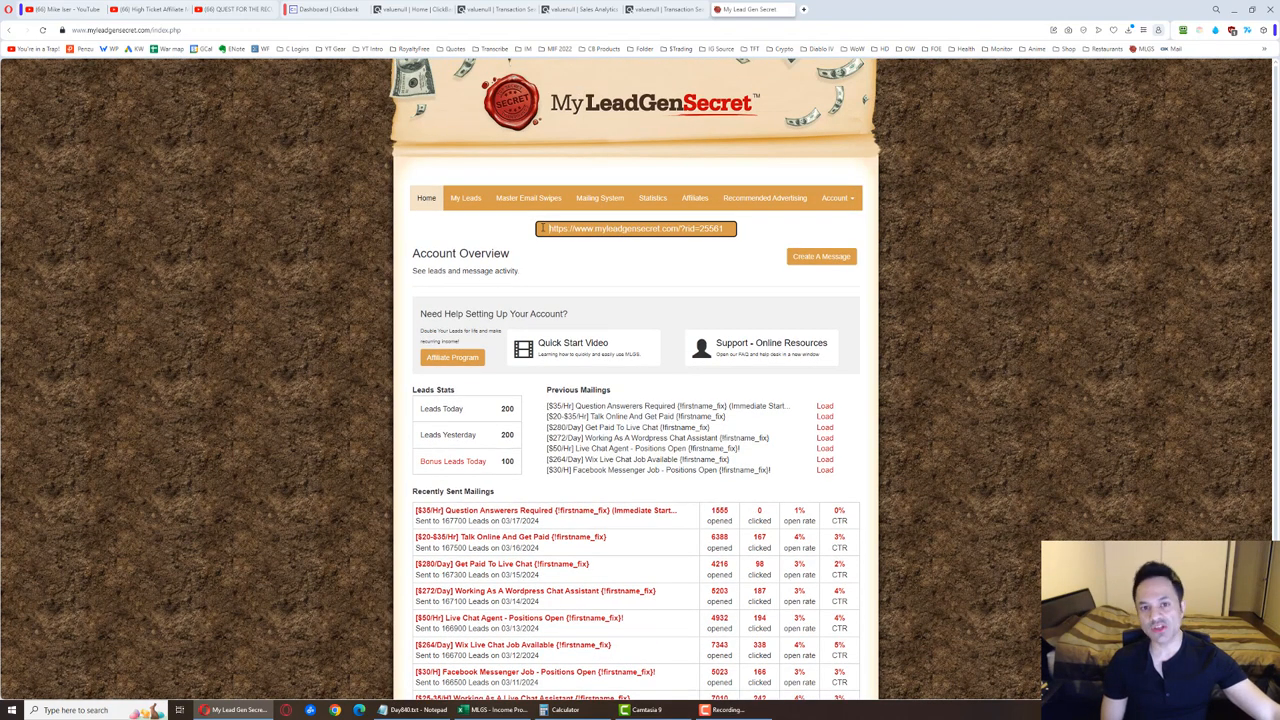
pyautogui.tripleClick(636, 228)
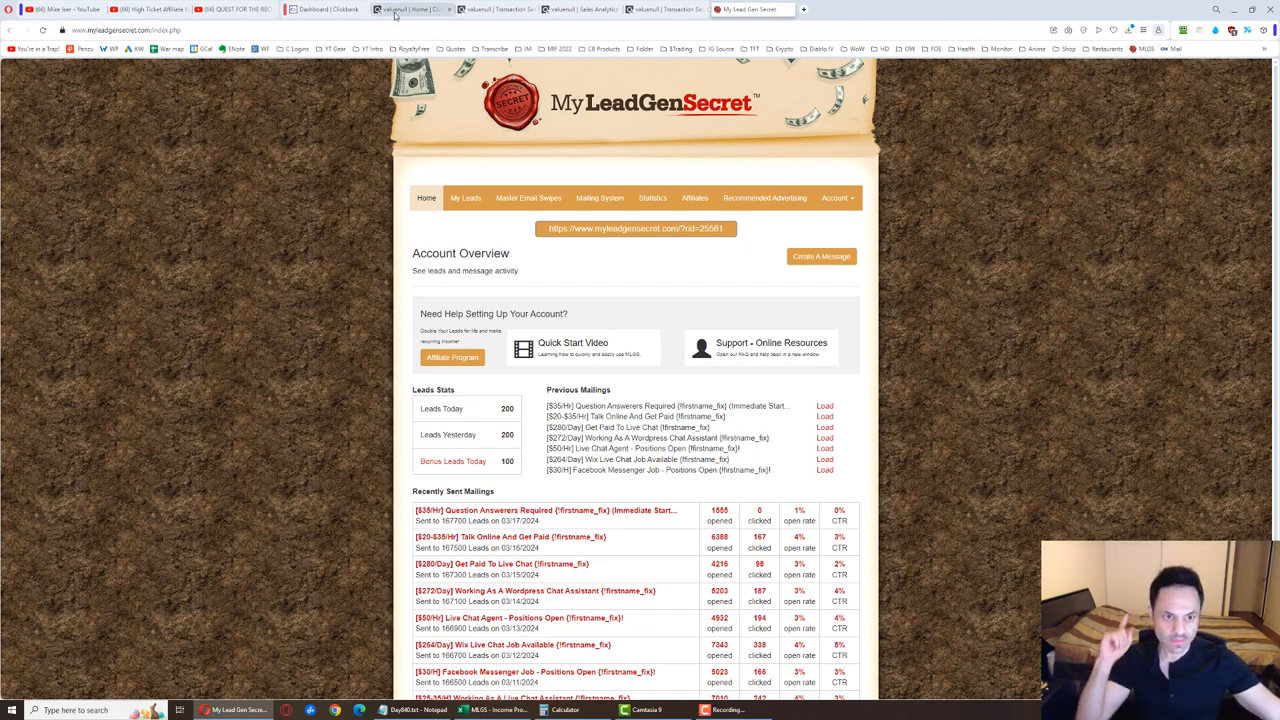
# - Switch to ClickBank's sales snapshots and highlight the current week's gross sales amount
pyautogui.click(412, 8)
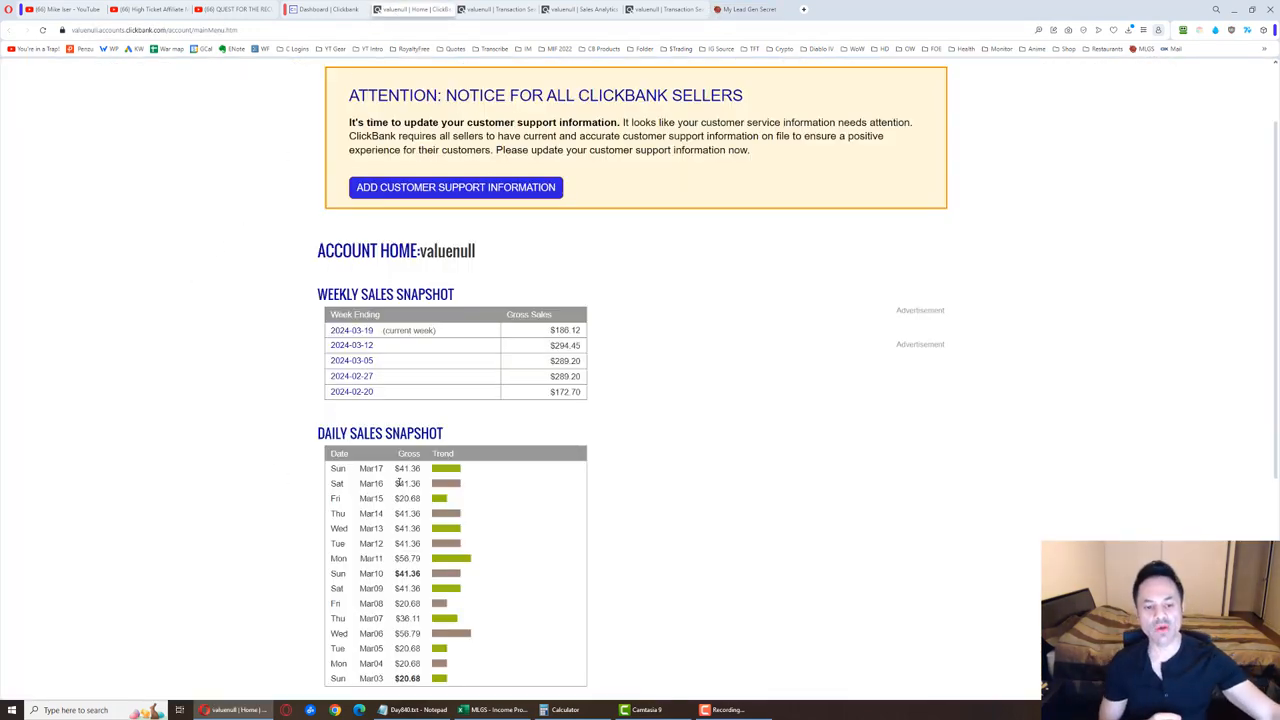
pyautogui.scroll(-3)
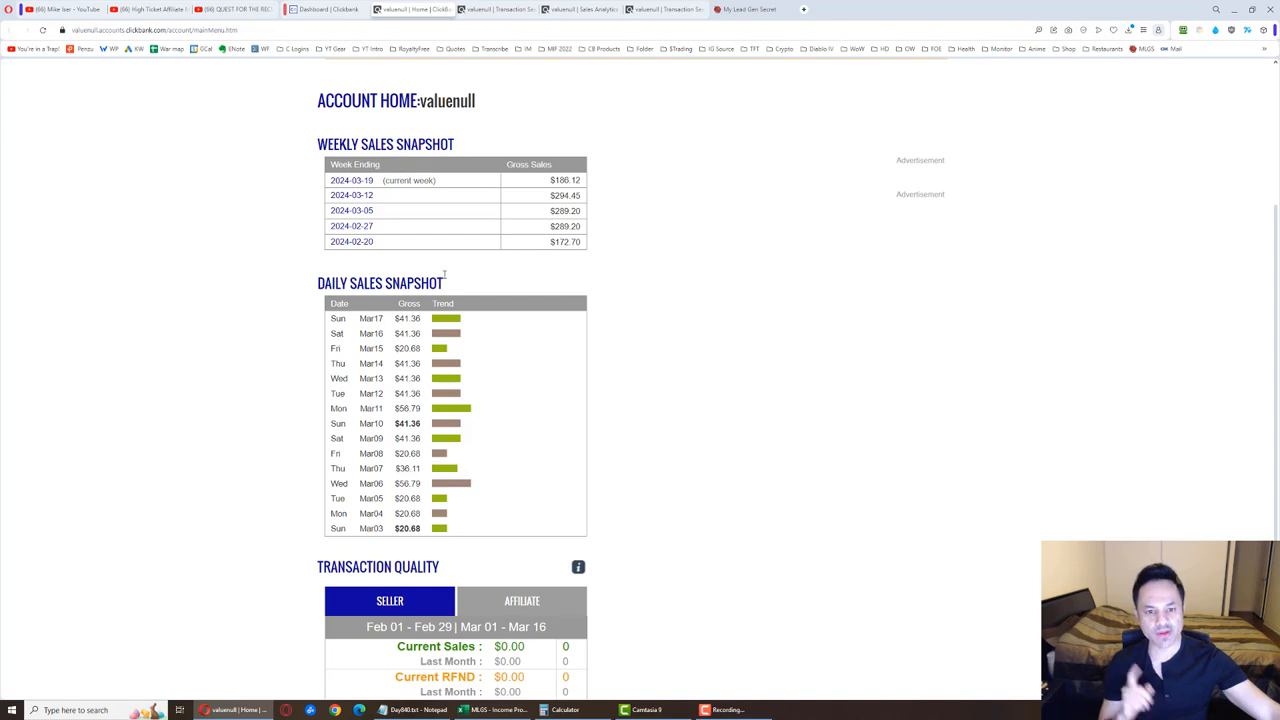
pyautogui.doubleClick(564, 180)
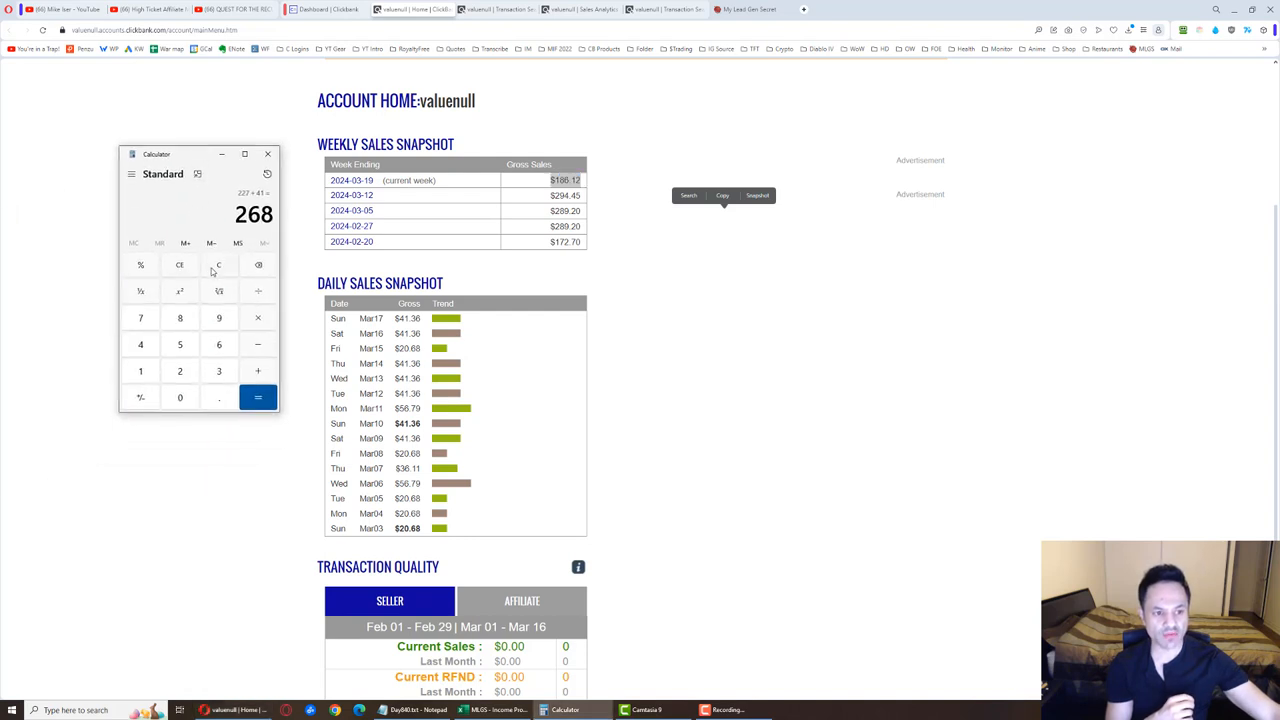
# - Sum the daily gross sales amounts to 268 in Calculator, then clear back to zero
pyautogui.click(218, 264)
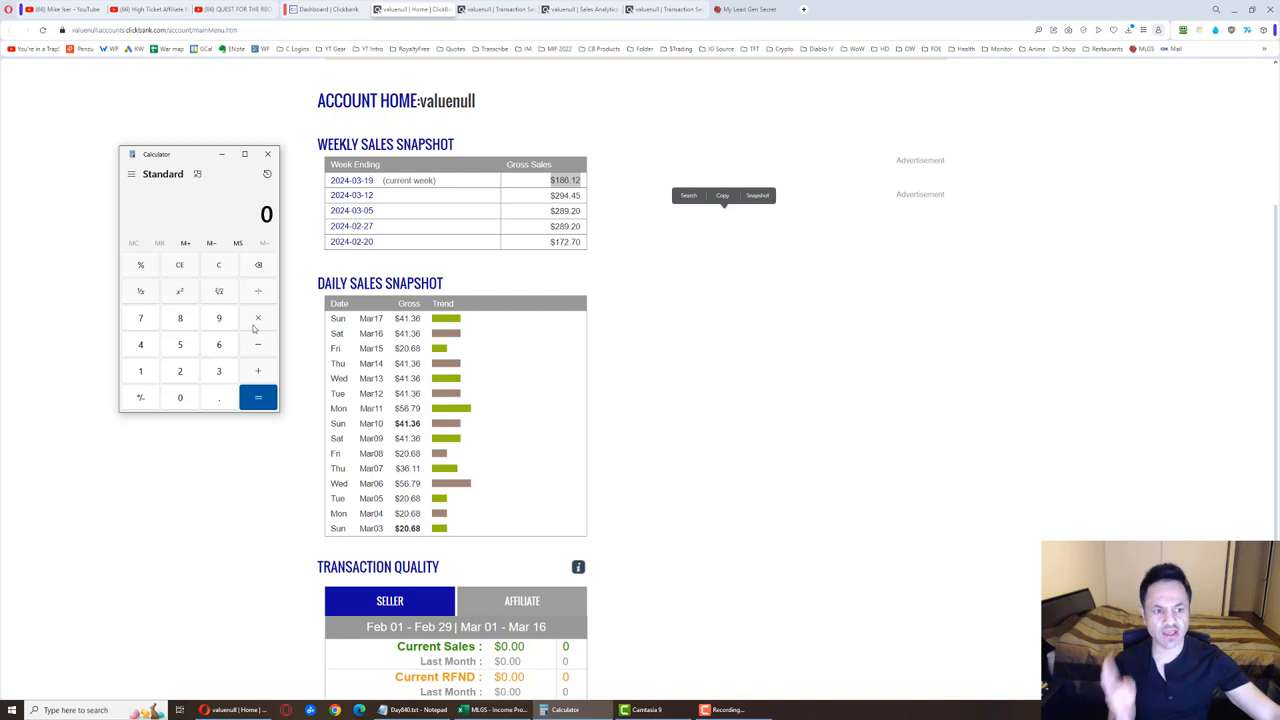
pyautogui.click(218, 344)
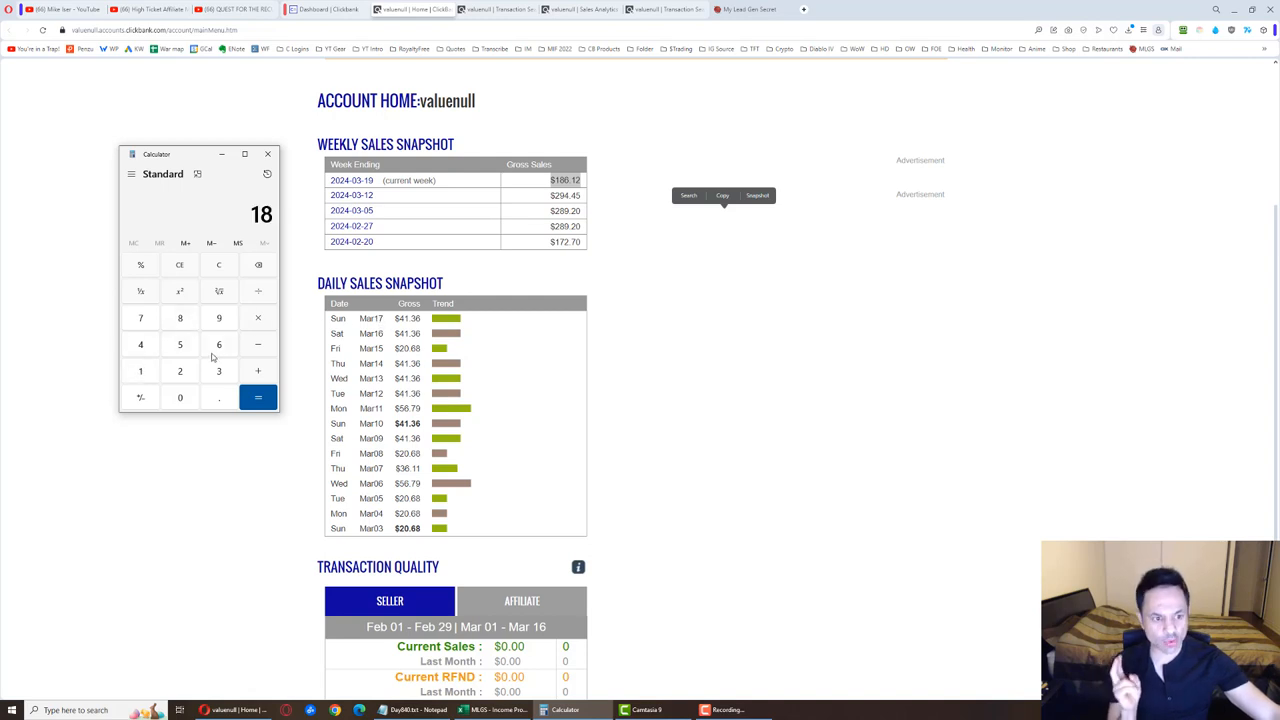
pyautogui.click(258, 370)
pyautogui.write('41')
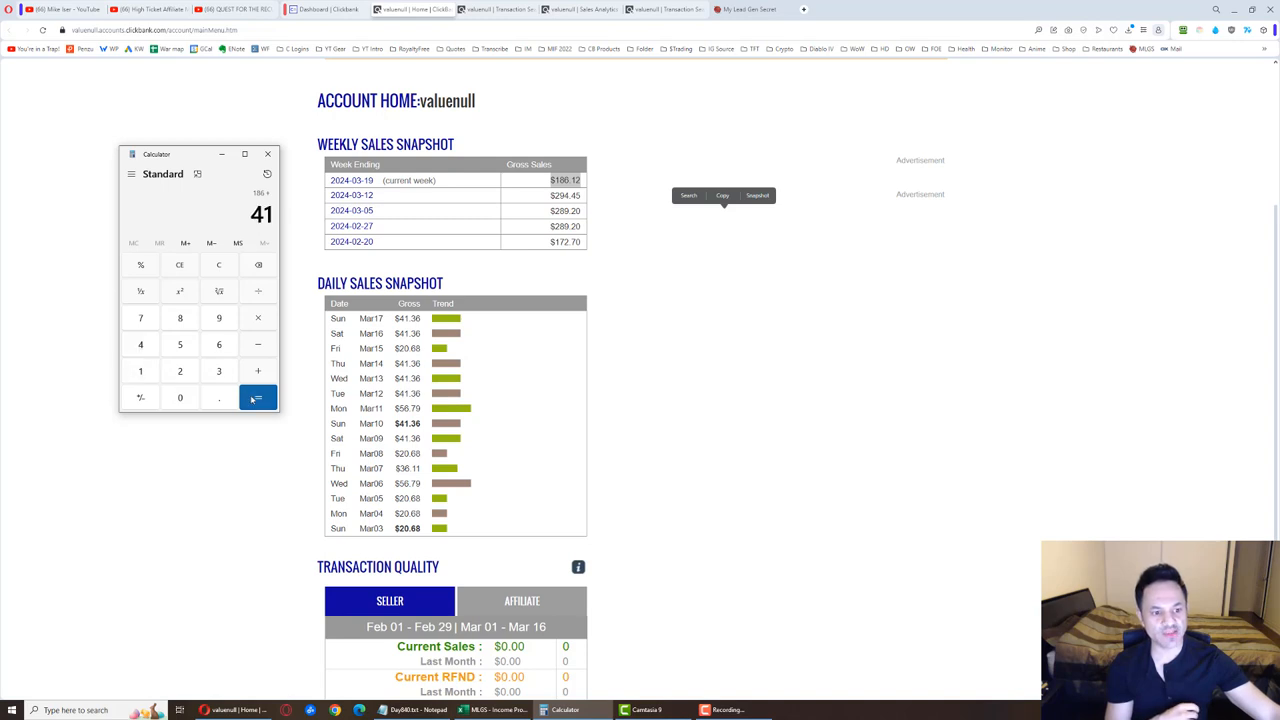
pyautogui.click(256, 396)
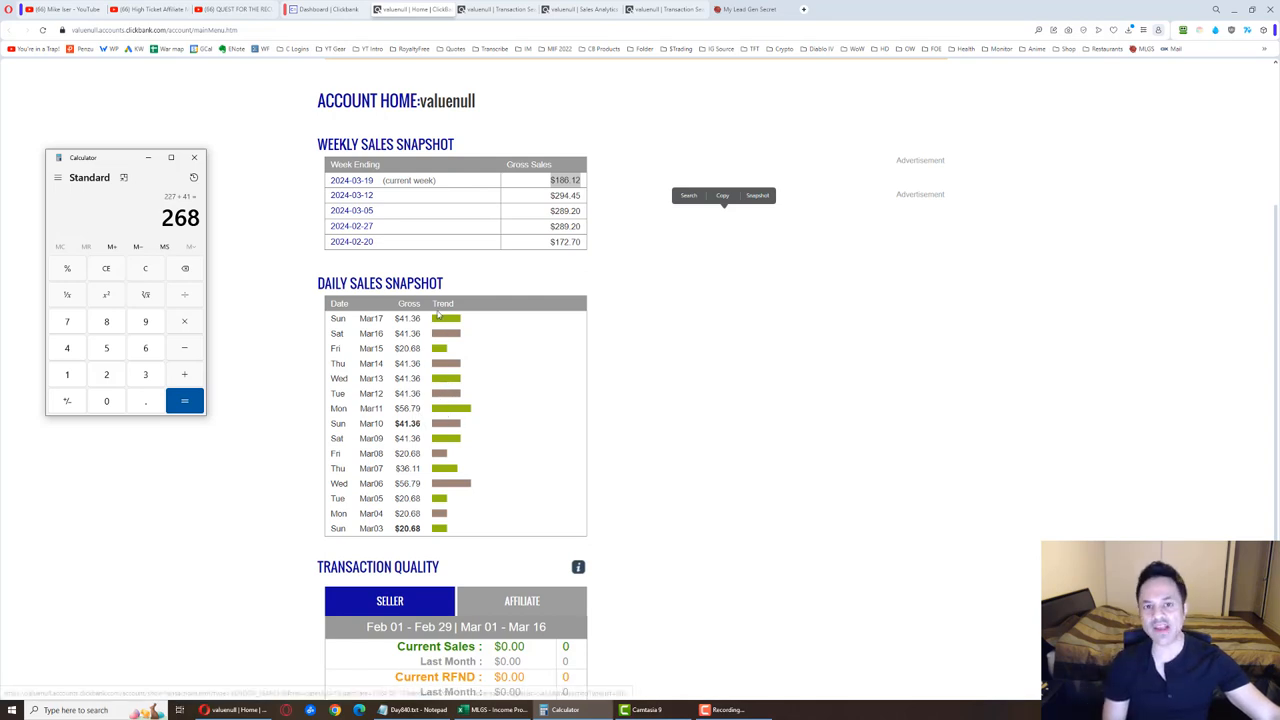
pyautogui.moveTo(450, 424)
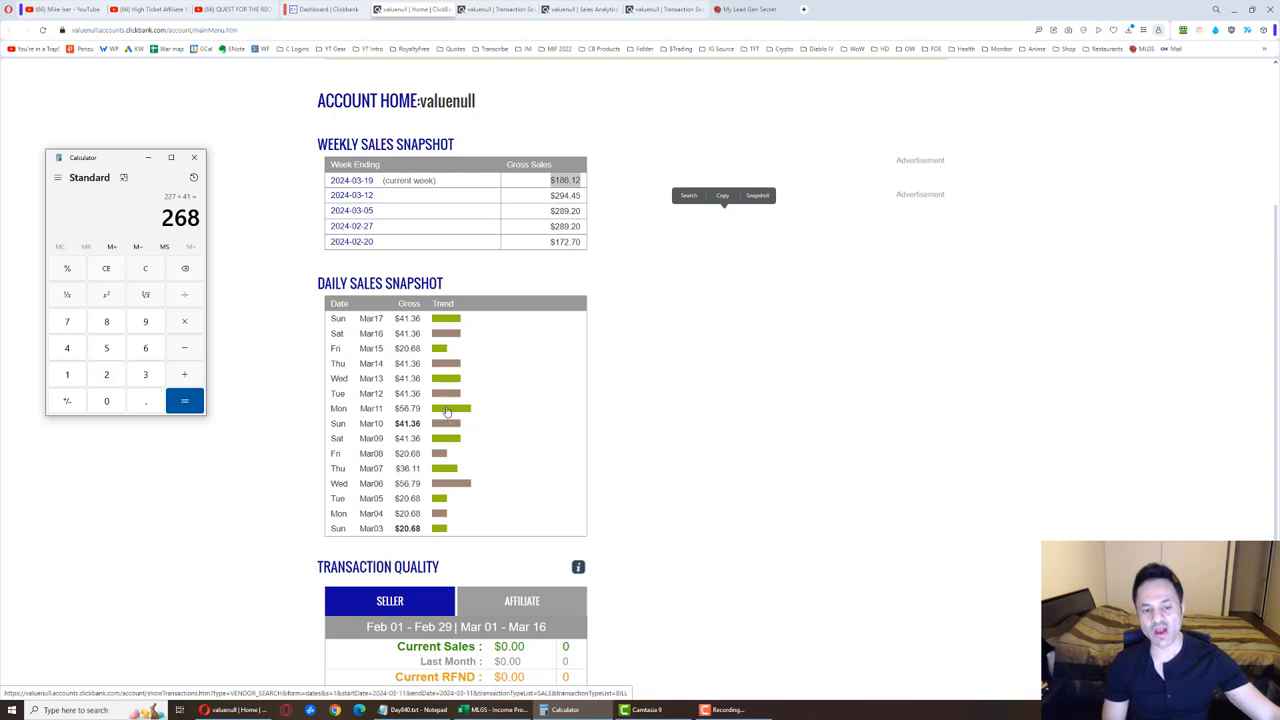
pyautogui.moveTo(444, 396)
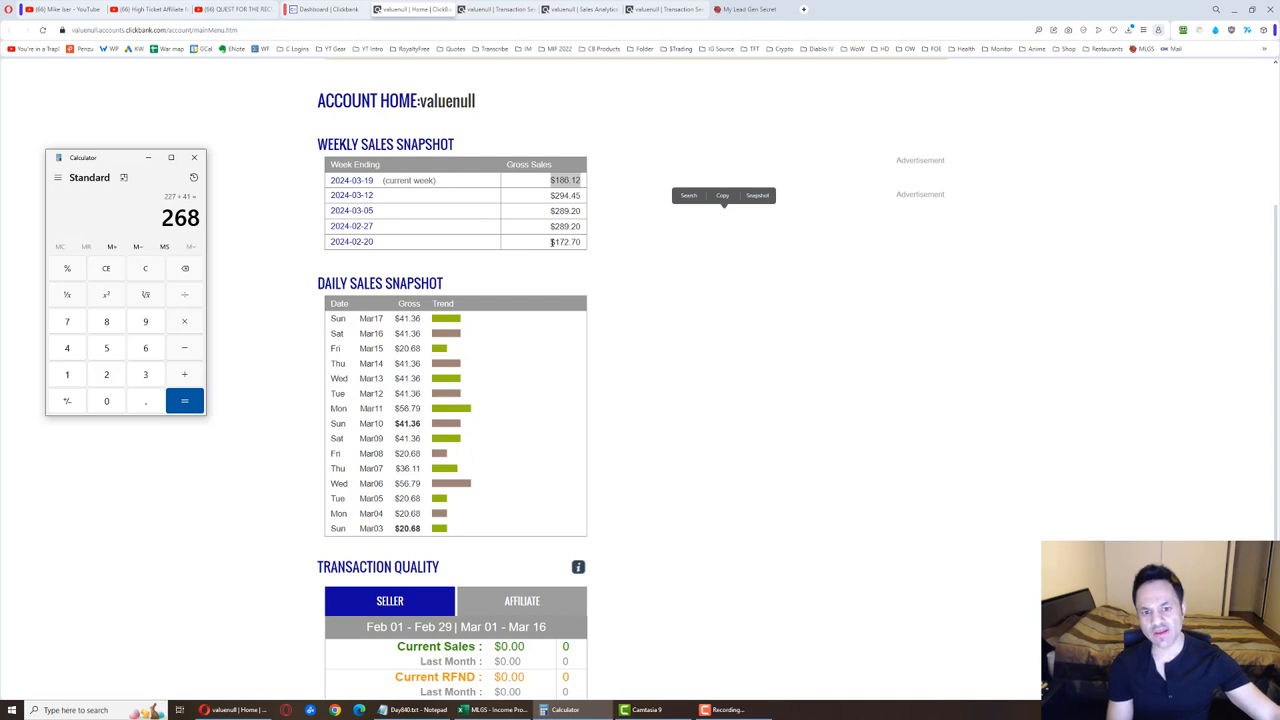
pyautogui.click(144, 268)
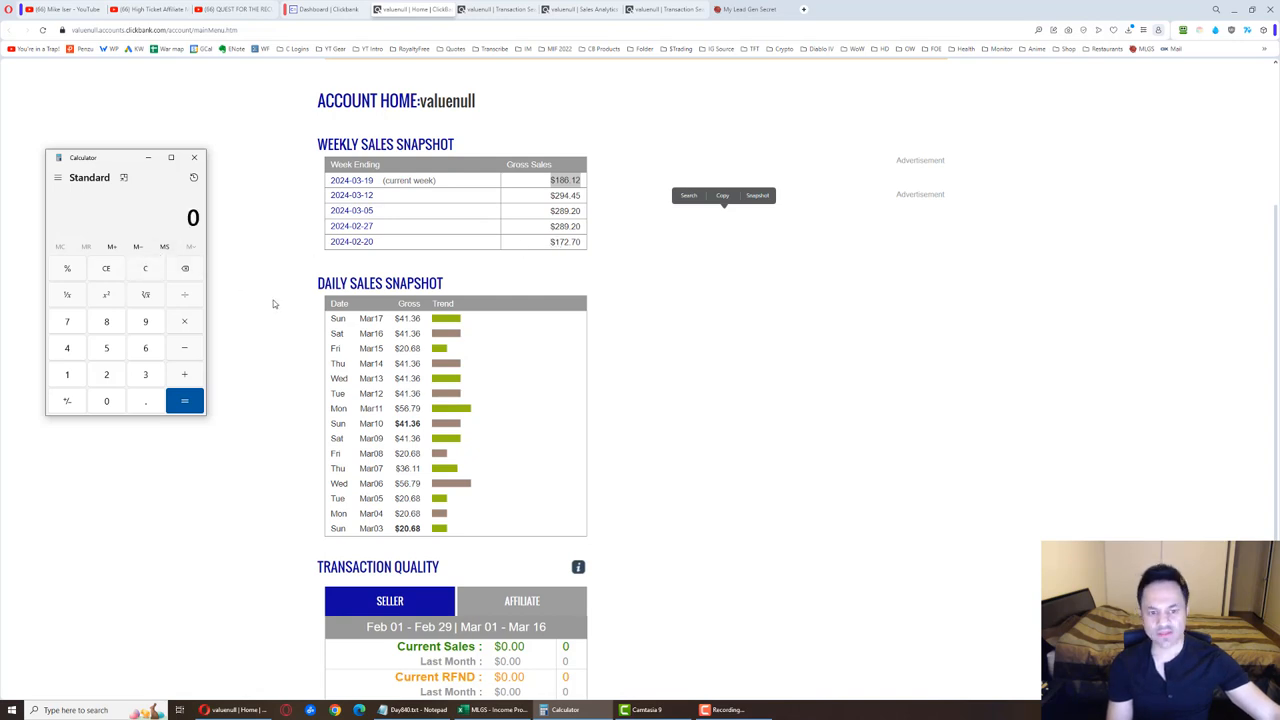
pyautogui.moveTo(414, 342)
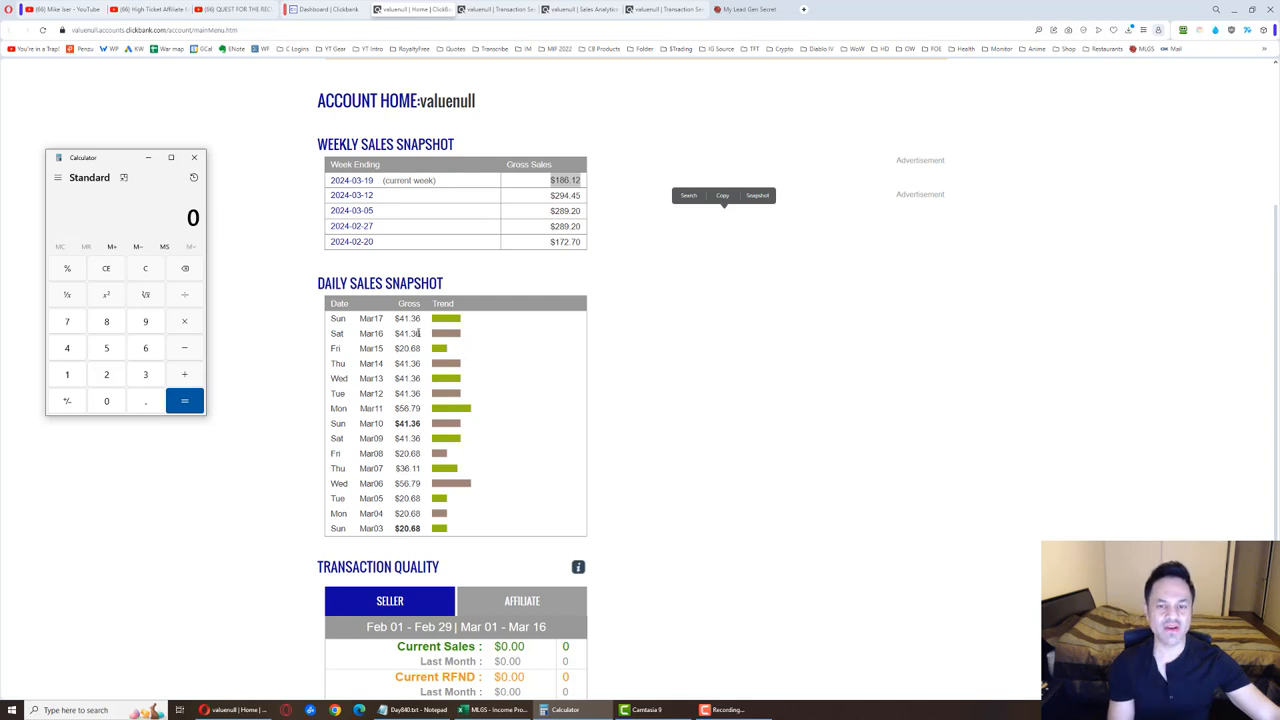
pyautogui.moveTo(200, 292)
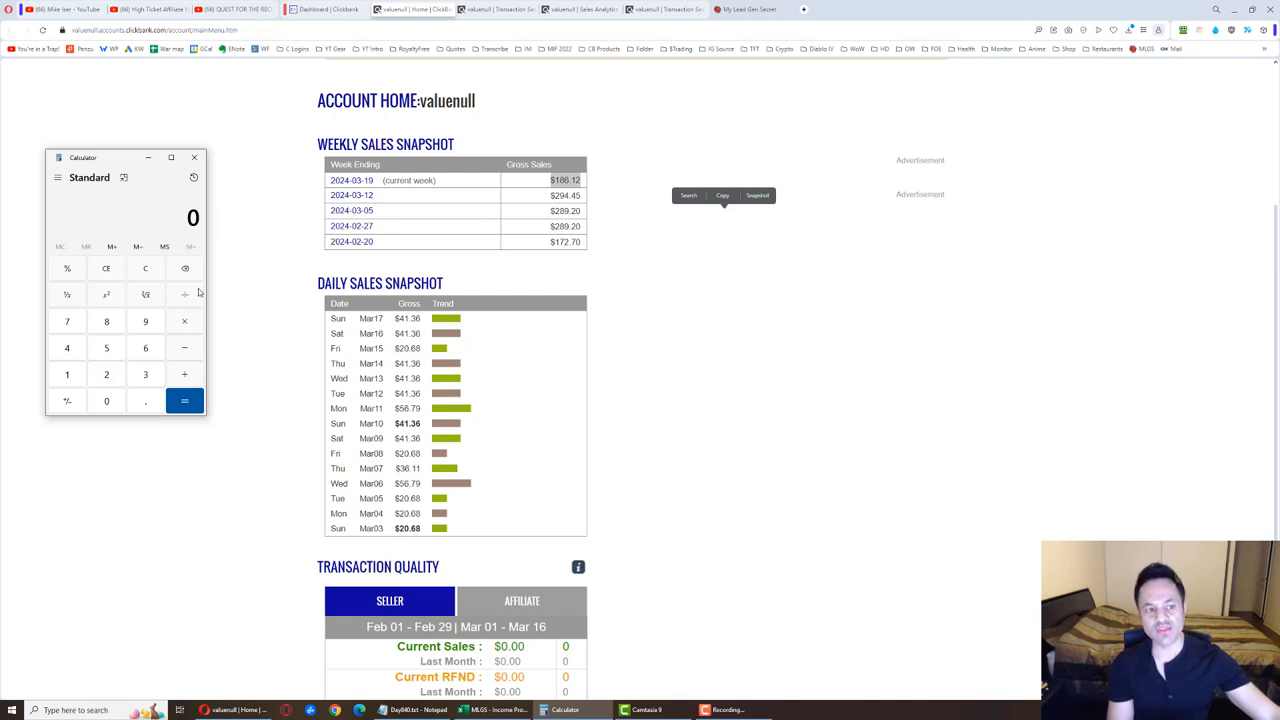
pyautogui.moveTo(112, 360)
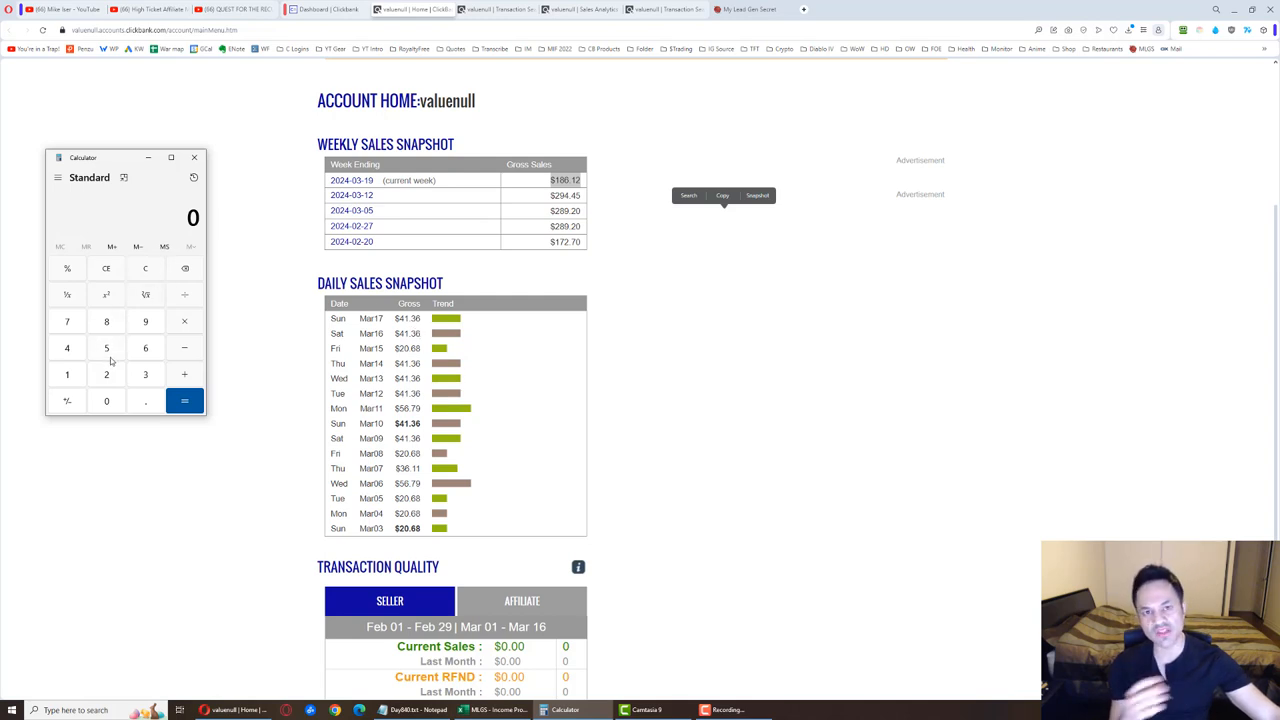
pyautogui.moveTo(144, 368)
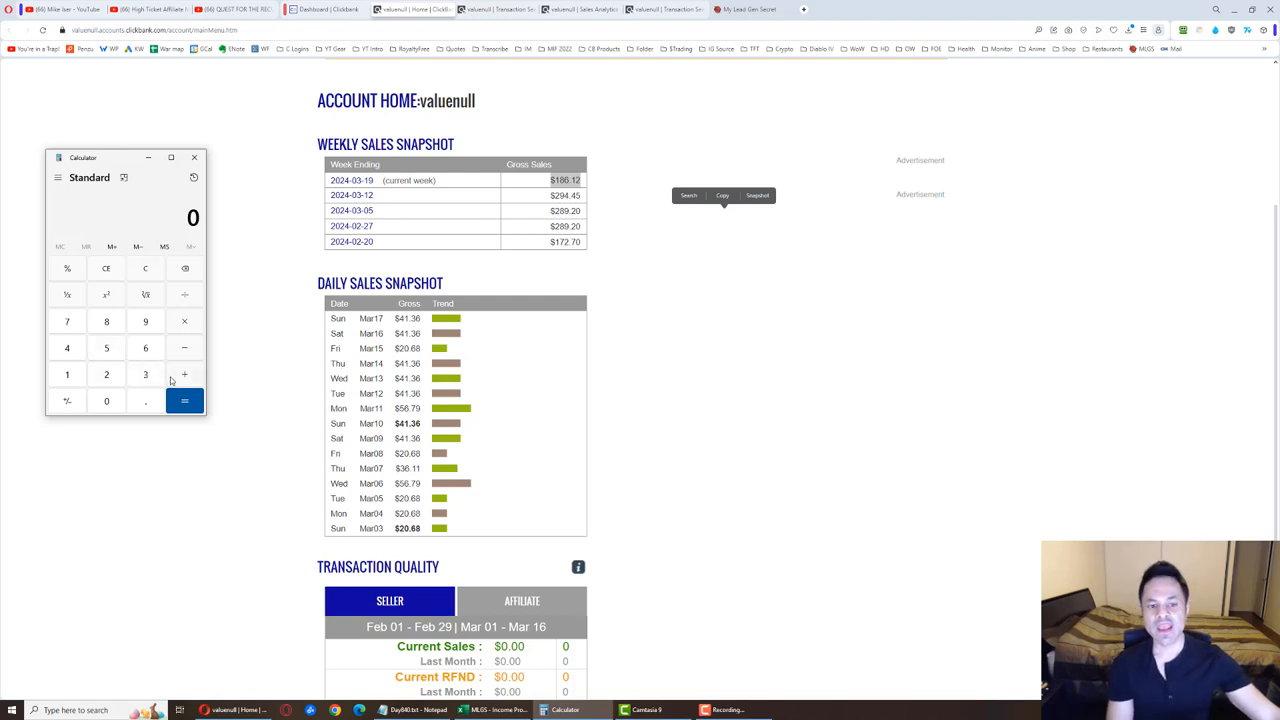
pyautogui.moveTo(244, 392)
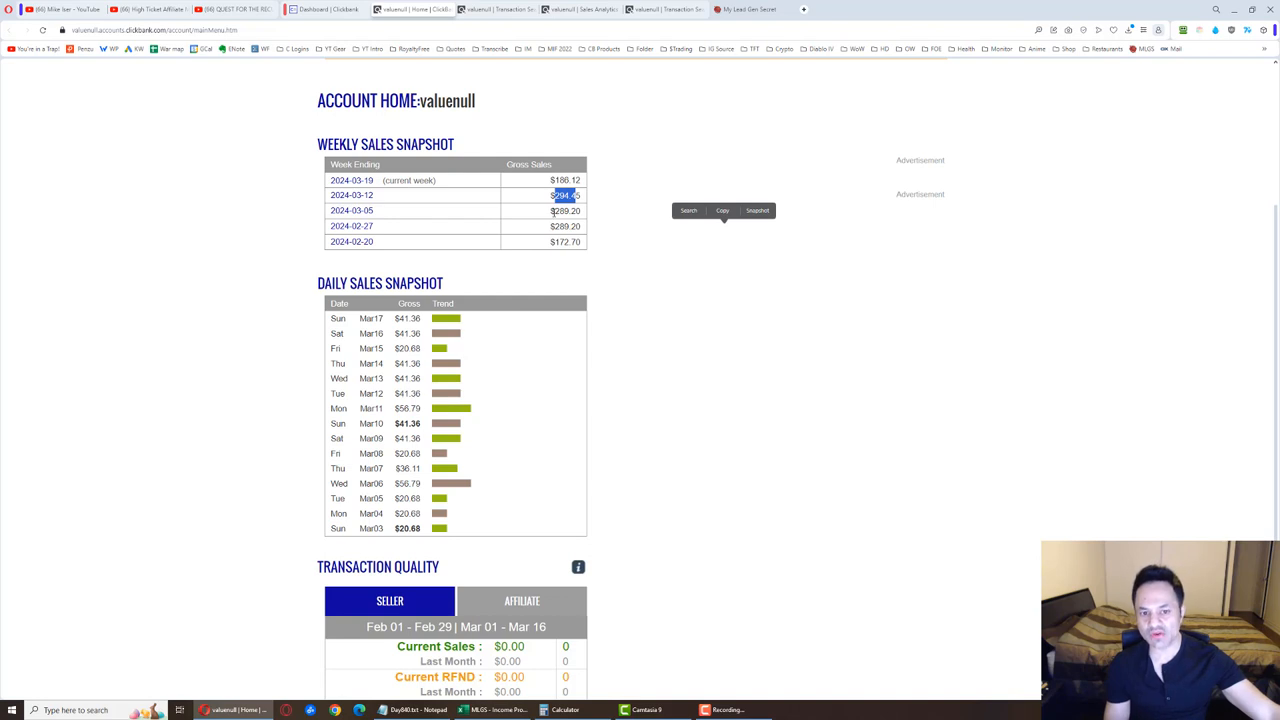
# - Open the transaction list for 2024-03-17 from the Daily Sales Snapshot
pyautogui.click(564, 240)
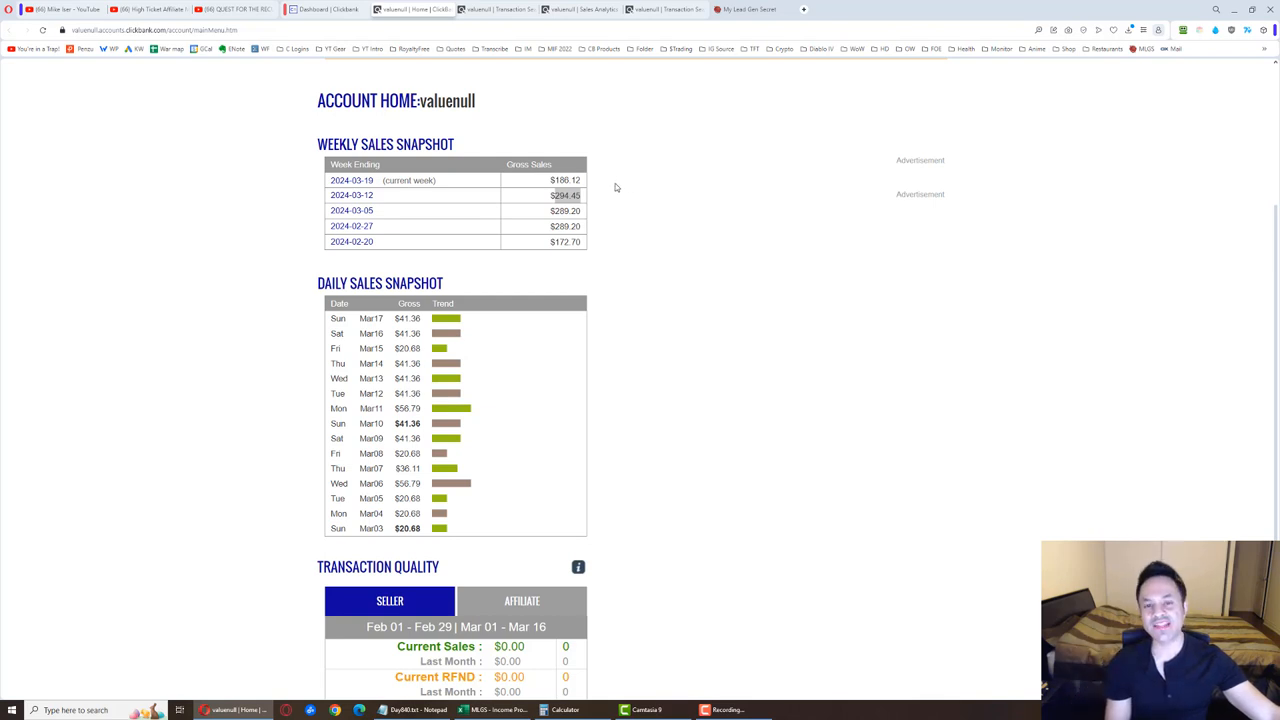
pyautogui.moveTo(614, 194)
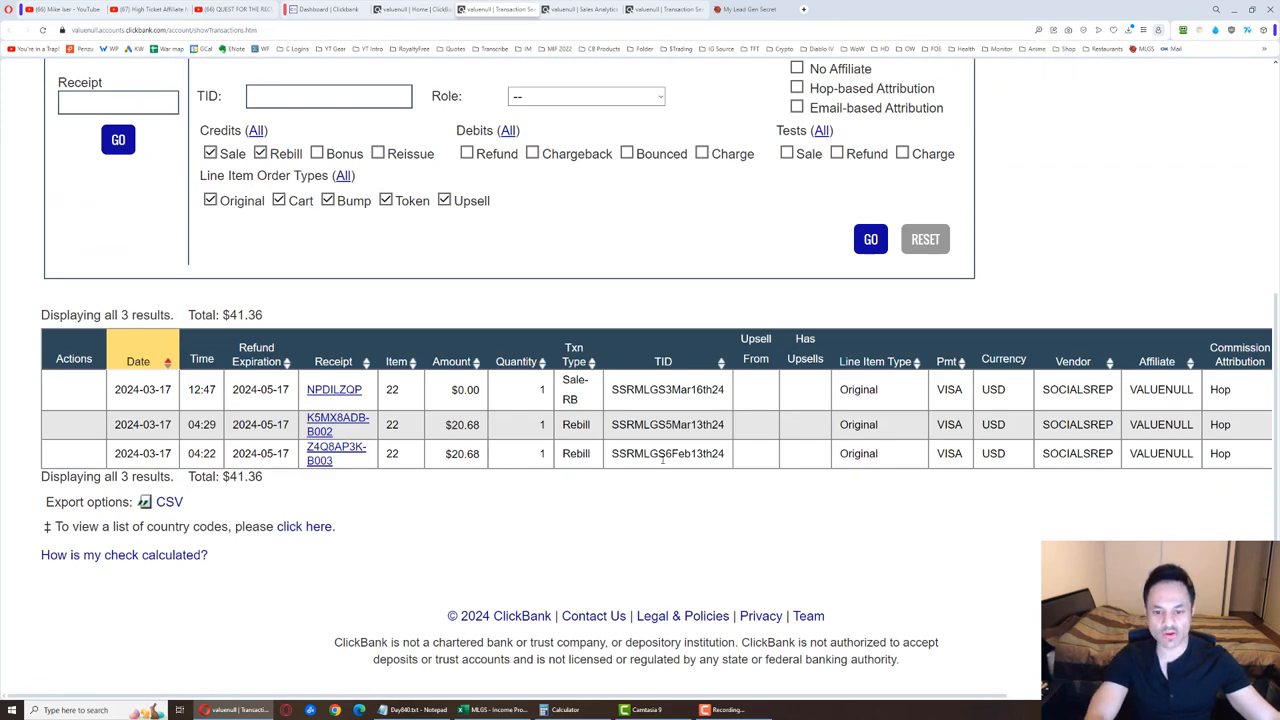
# - Show today's three transactions totalling $41.36, including two $20.68 rebills
pyautogui.doubleClick(670, 452)
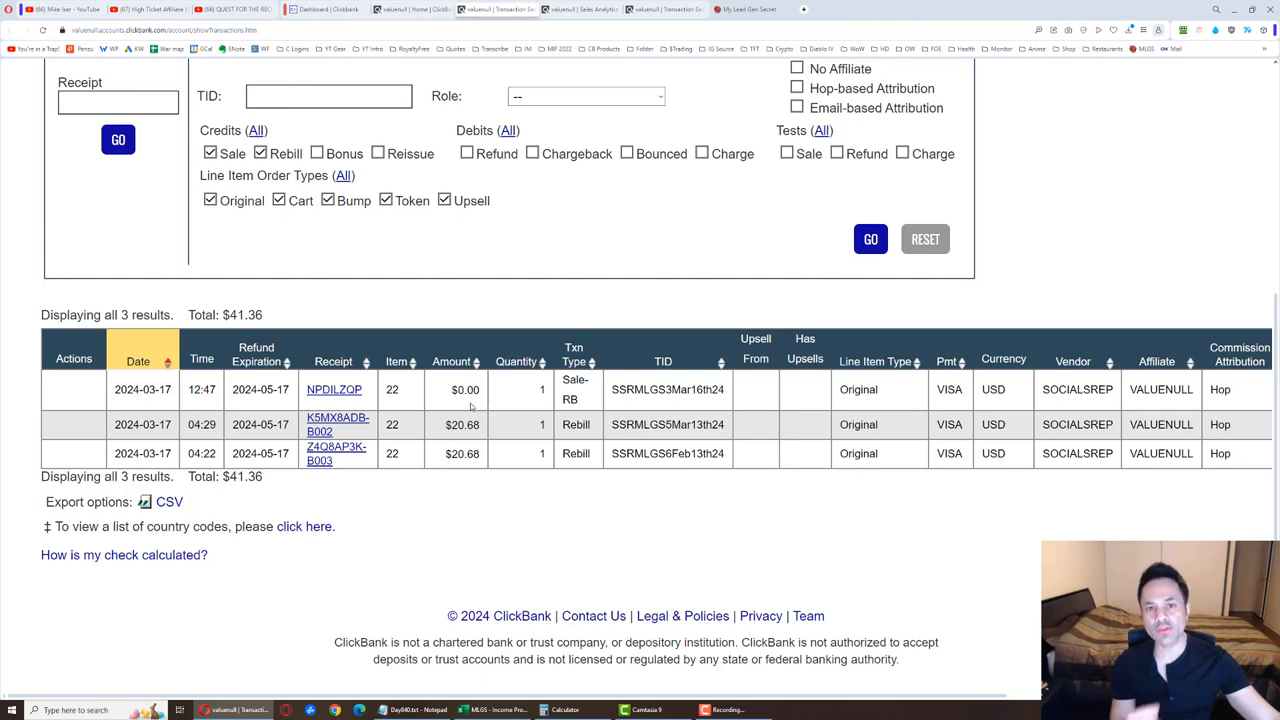
pyautogui.moveTo(552, 68)
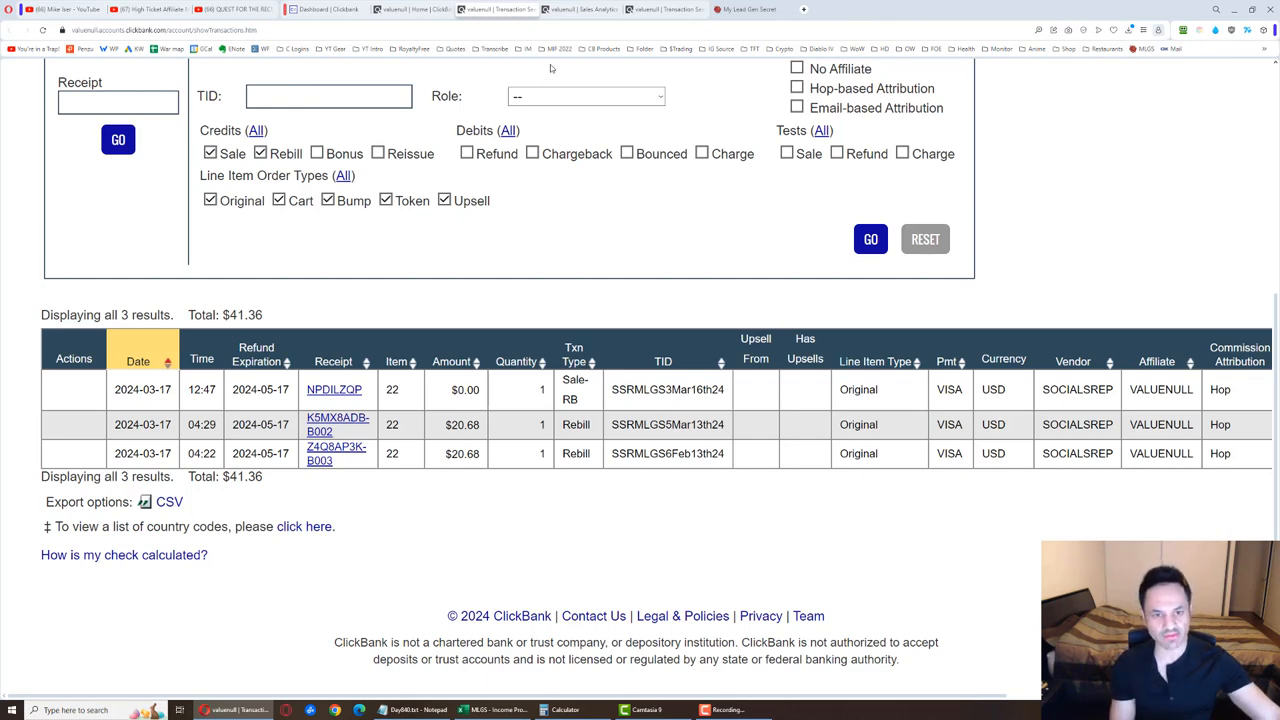
# - Review Sales Analytics for socialsrep (1,670 hops, one initial sale), then switch to the Excel projection workbook
pyautogui.click(584, 8)
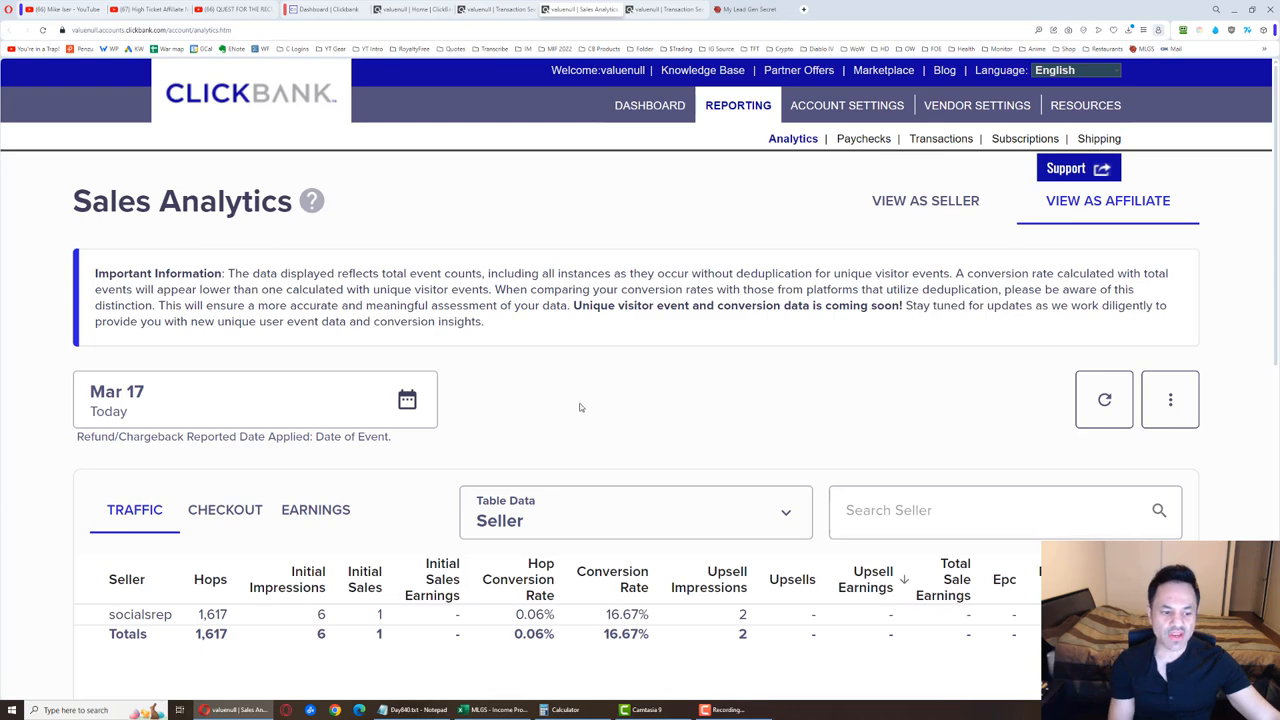
pyautogui.moveTo(604, 444)
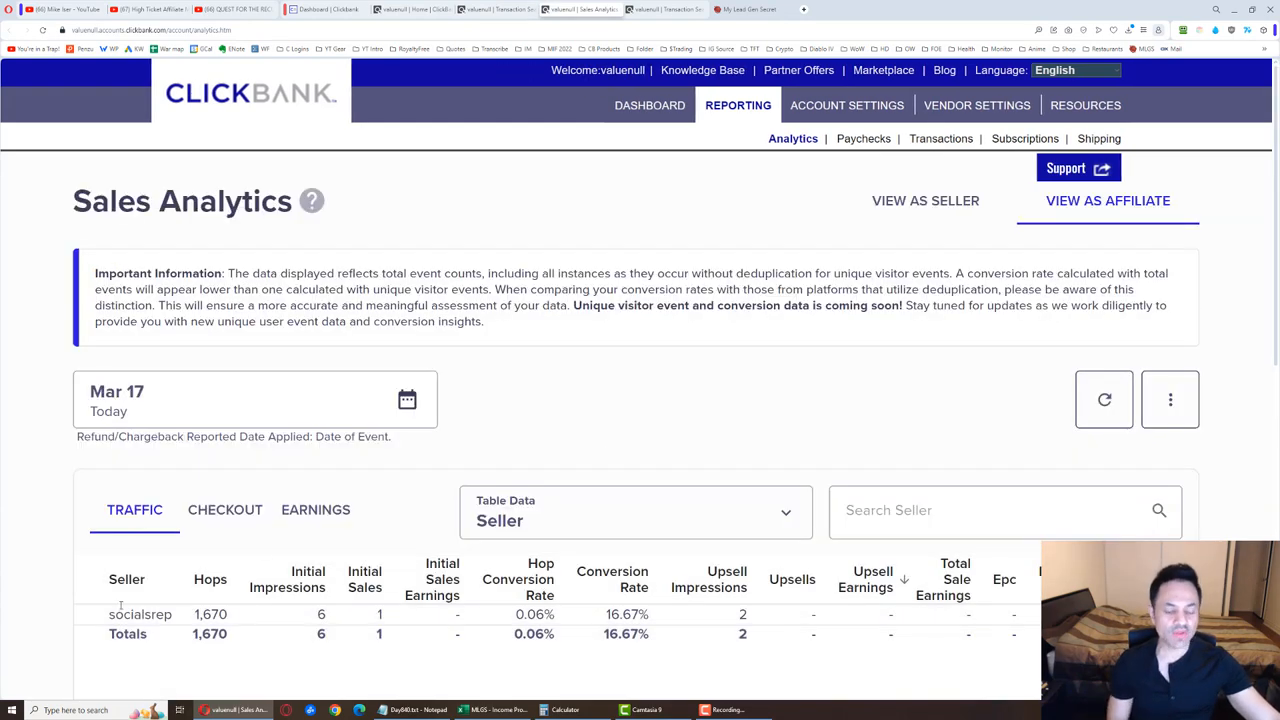
pyautogui.scroll(-3)
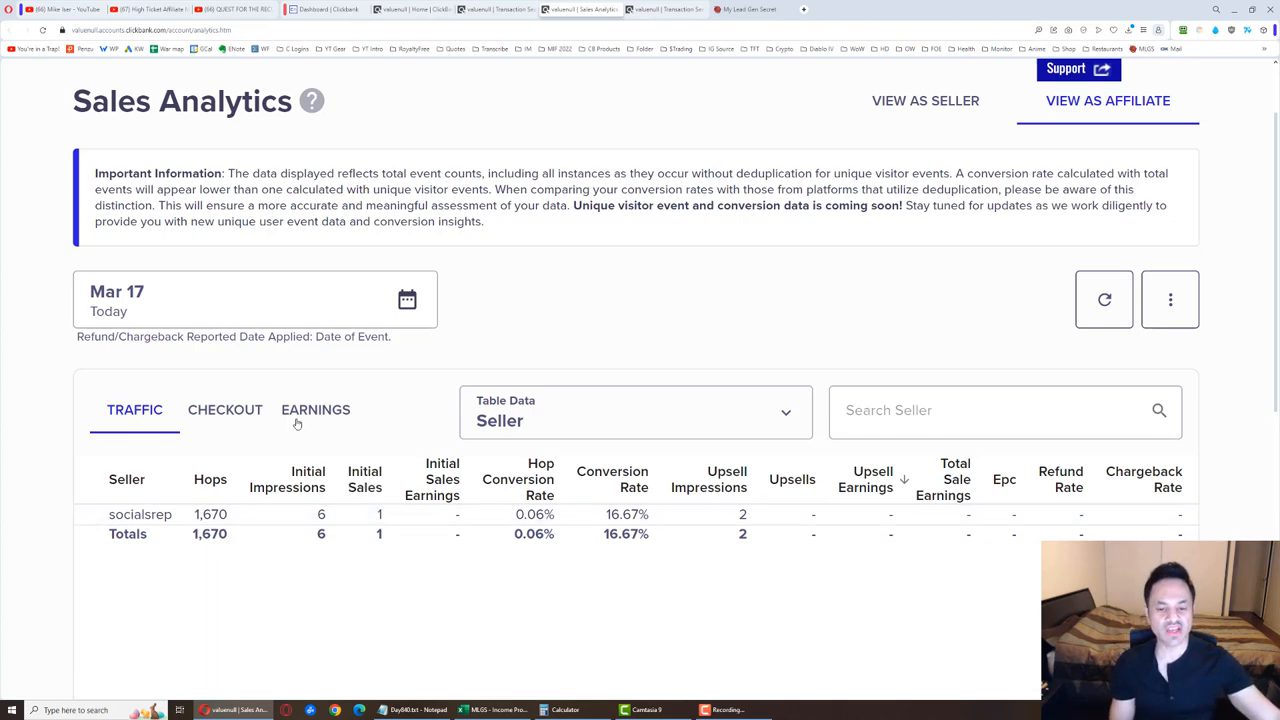
pyautogui.click(316, 408)
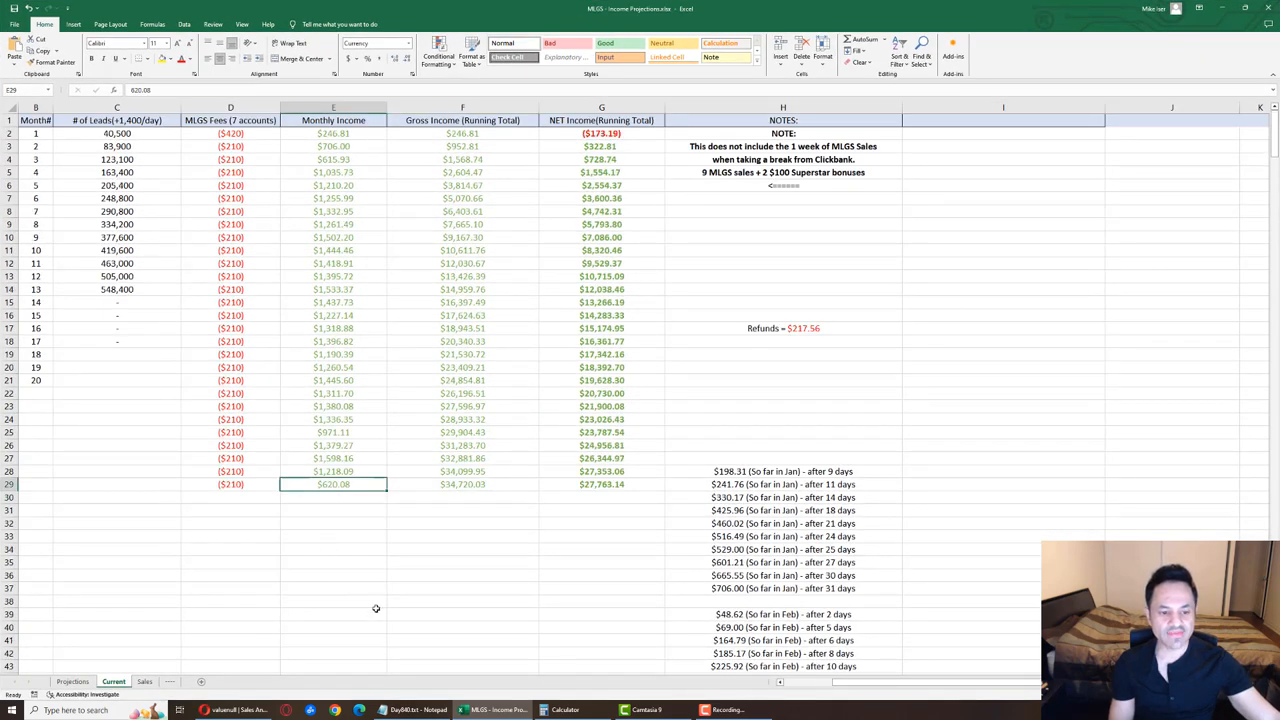
pyautogui.moveTo(478, 536)
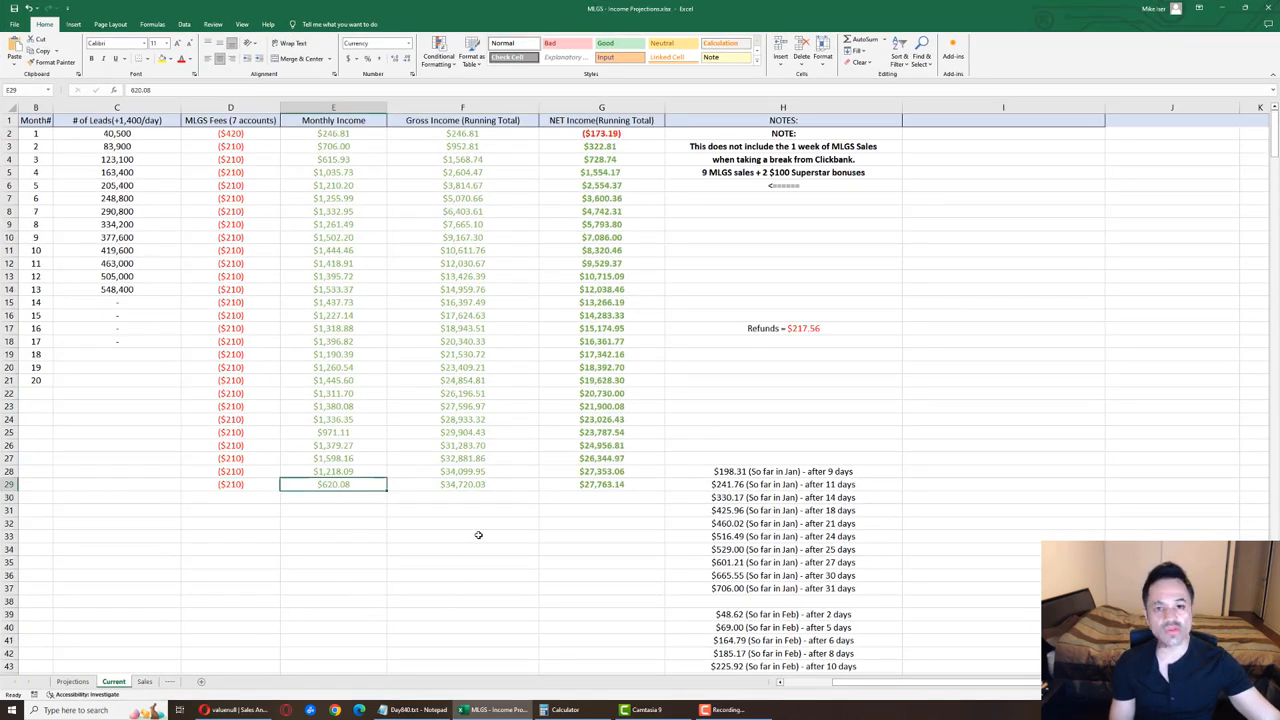
# - Check the latest gross and net income running totals, then compare against the ClickBank transaction report
pyautogui.click(462, 484)
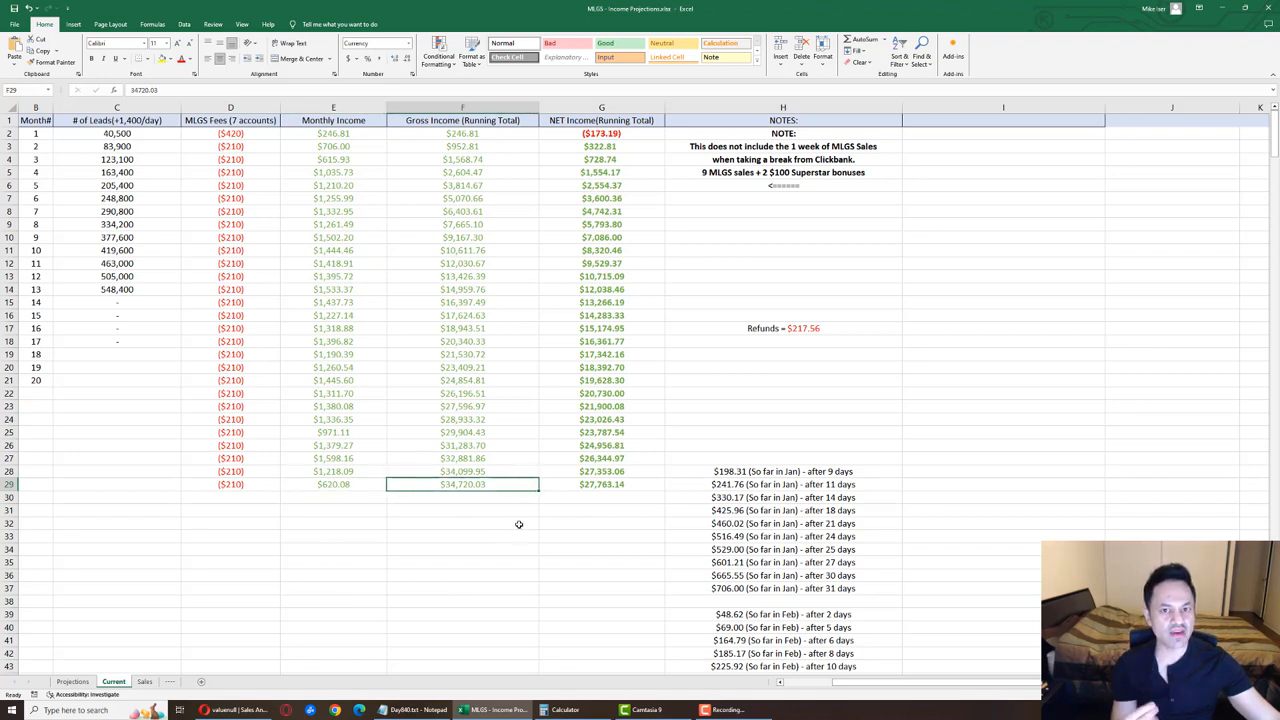
pyautogui.click(600, 484)
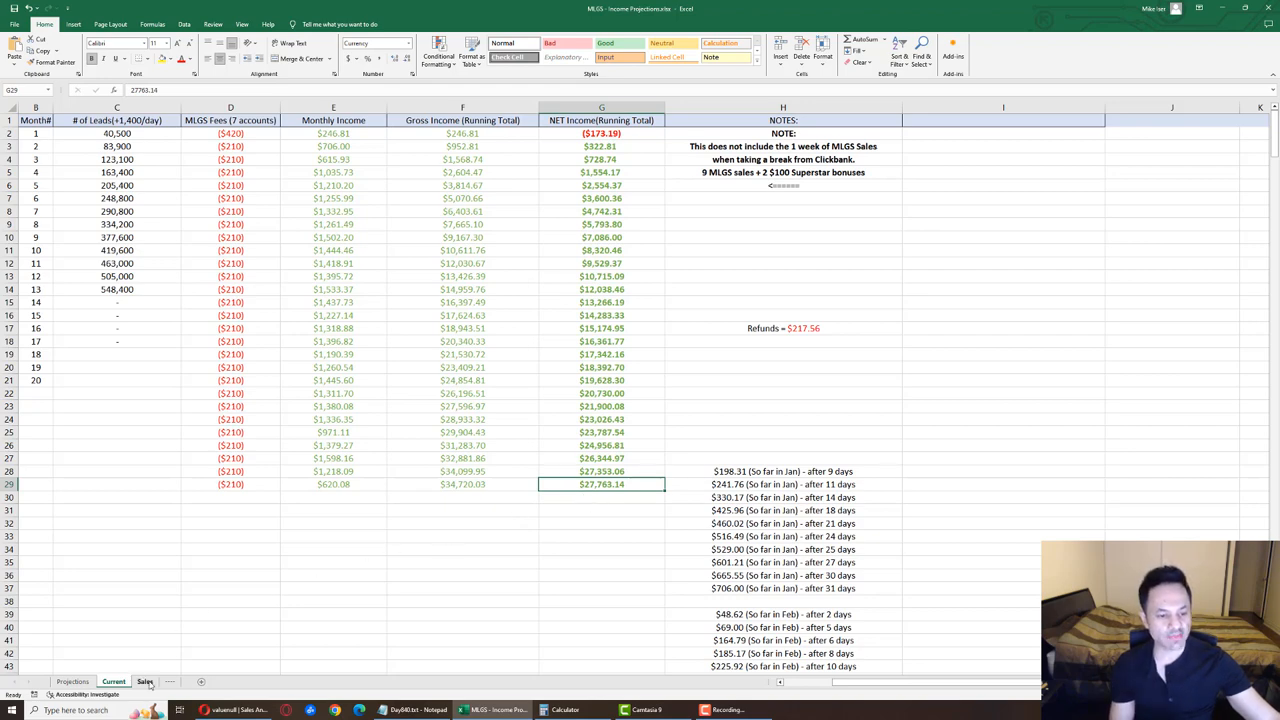
pyautogui.click(144, 680)
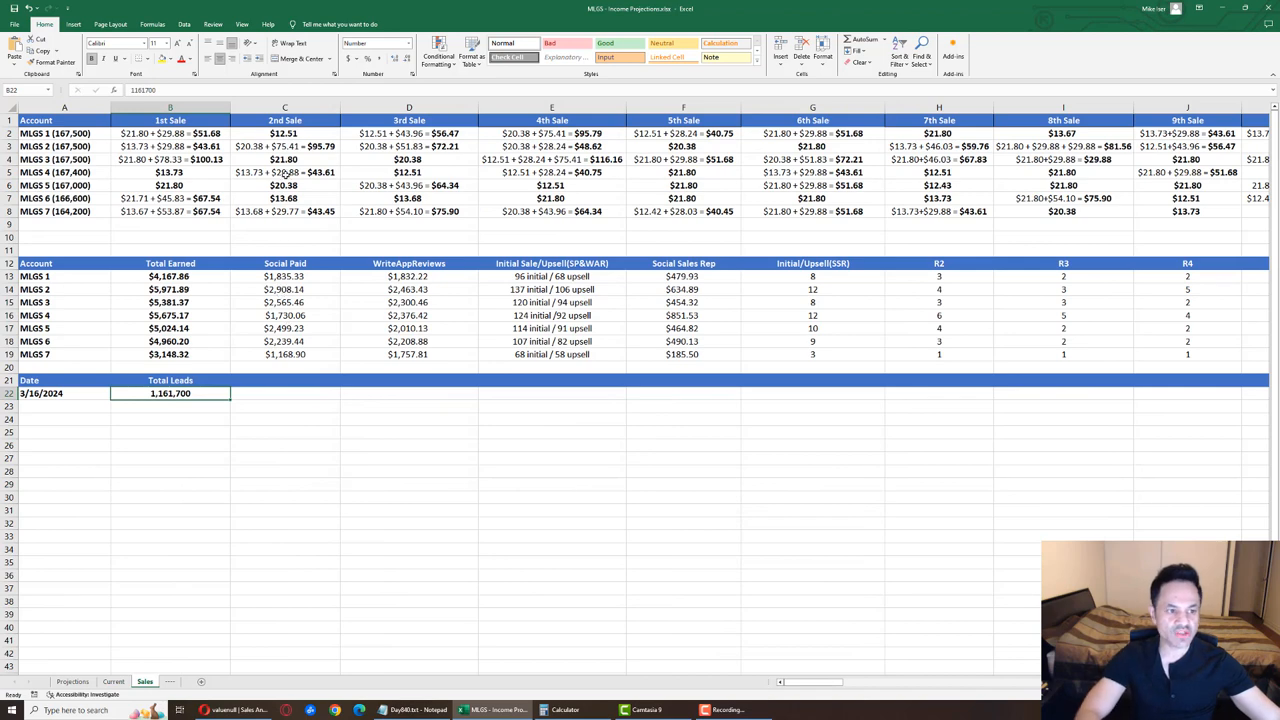
pyautogui.click(570, 8)
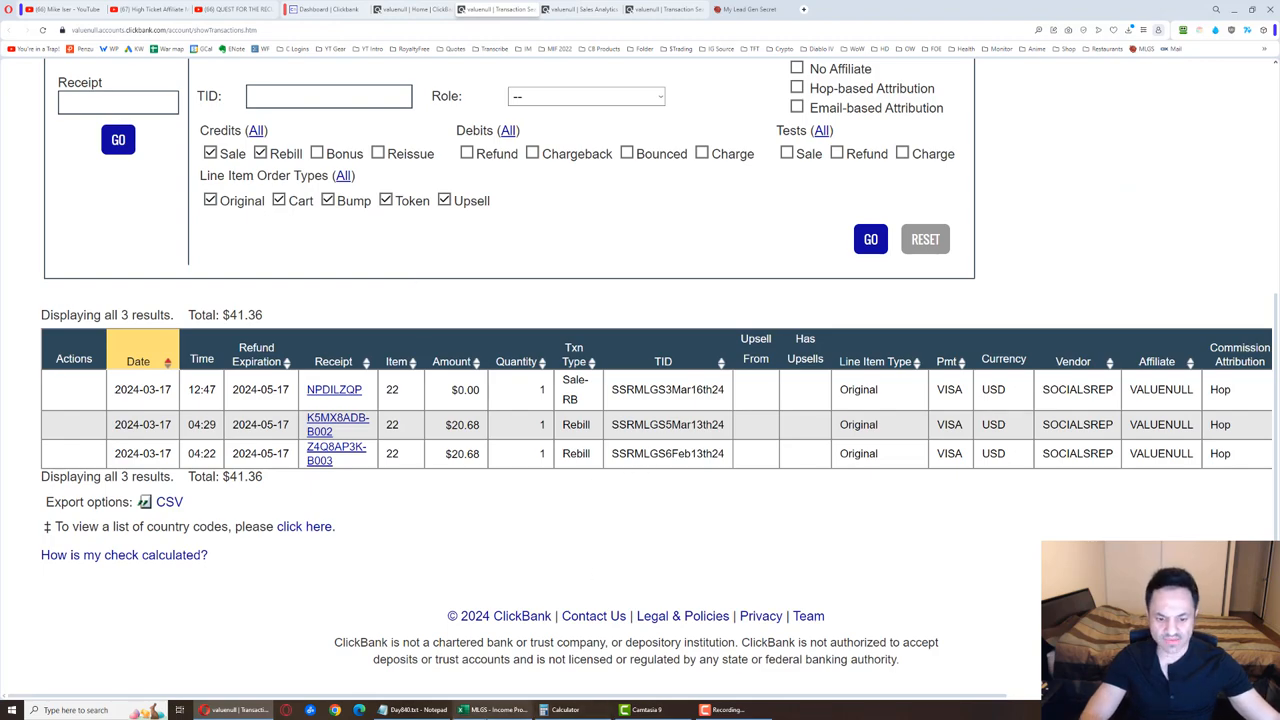
# - View the Sales sheet's per-account sales, total earned and 1,161,700 total leads
pyautogui.click(492, 710)
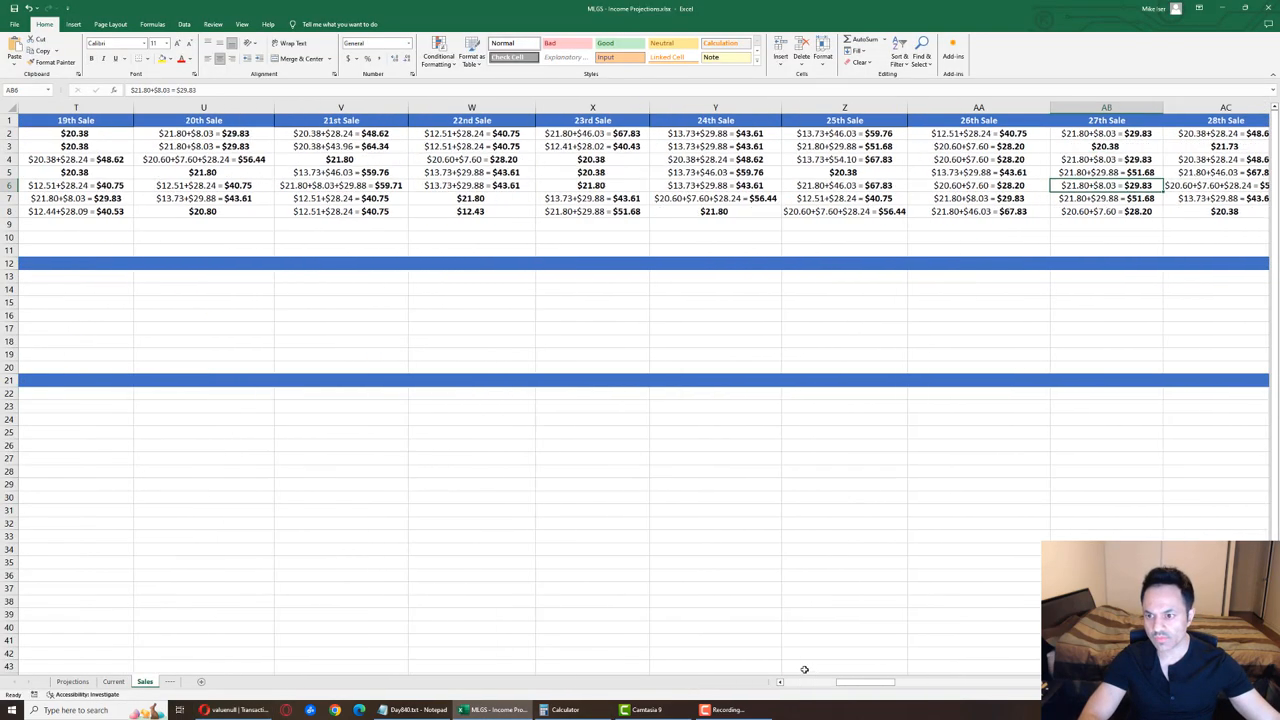
pyautogui.hscroll(3)
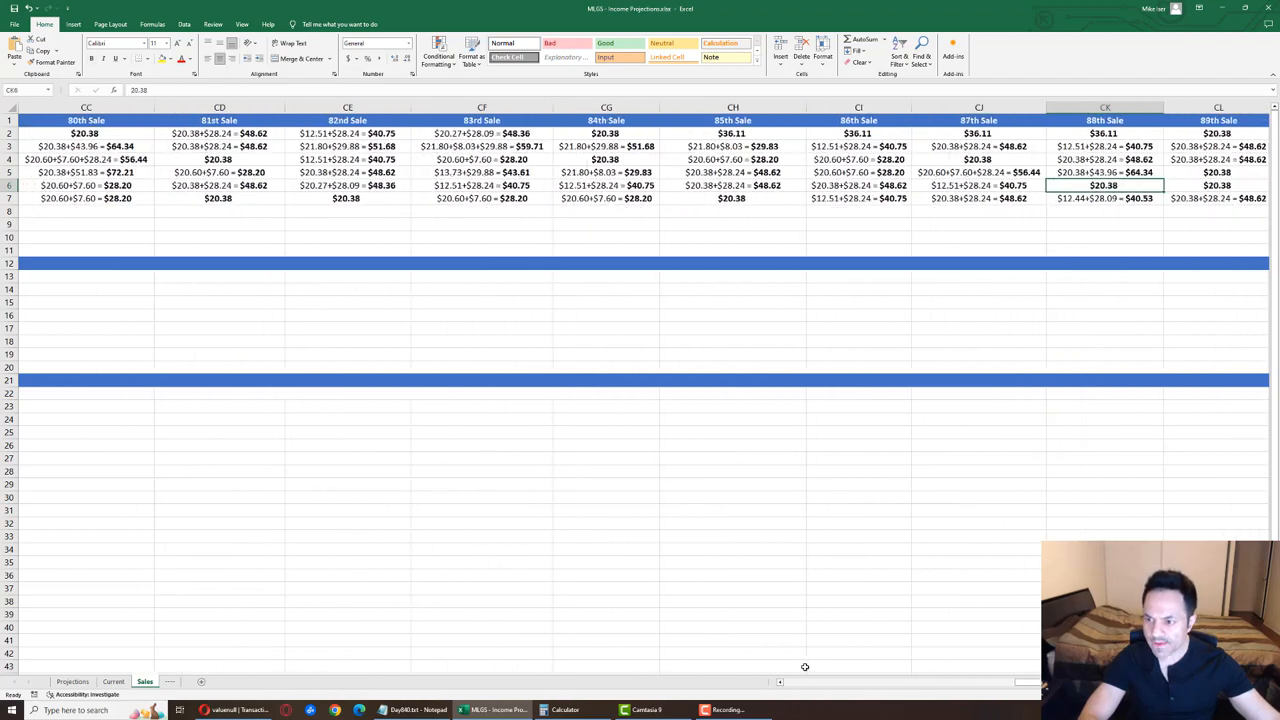
pyautogui.hscroll(3)
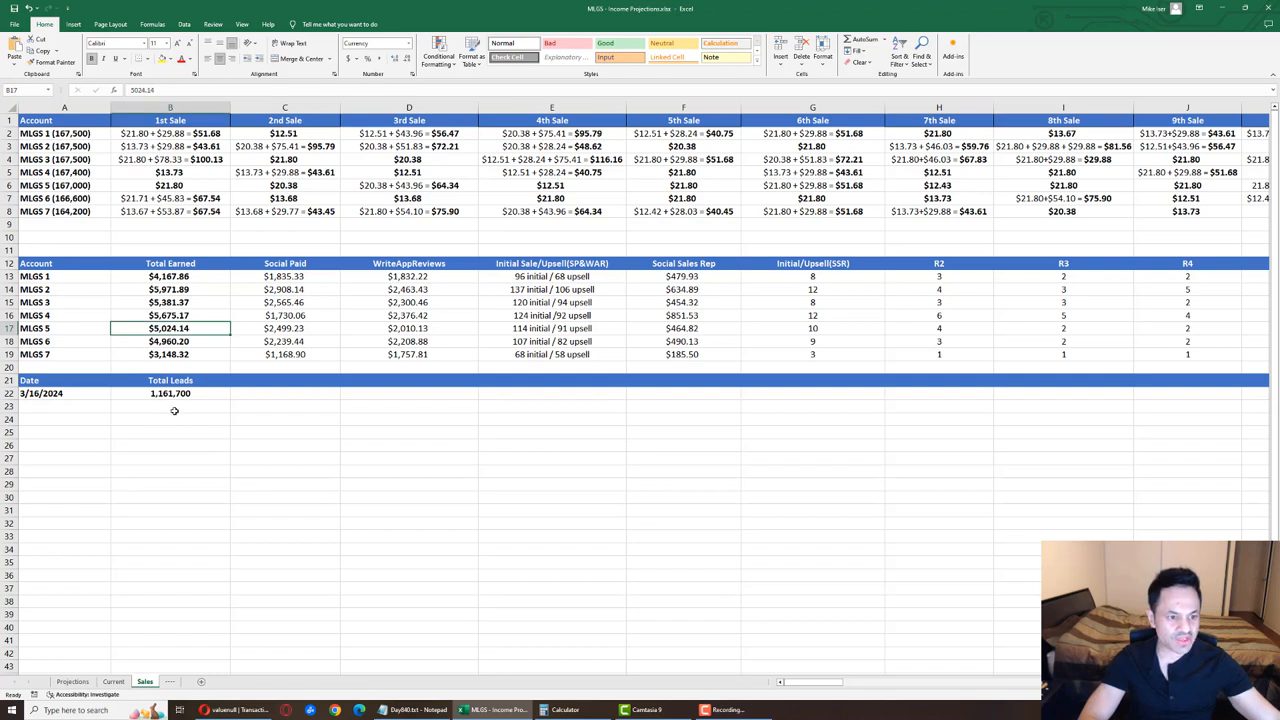
pyautogui.moveTo(110, 336)
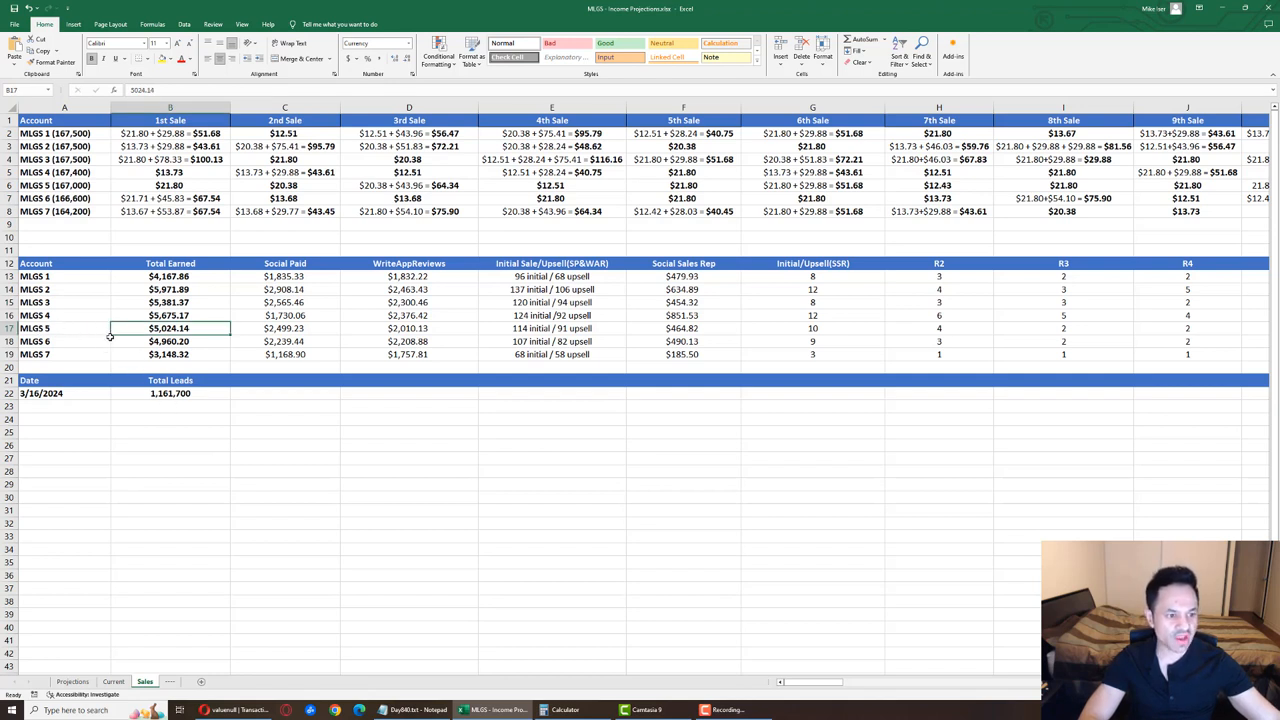
pyautogui.click(168, 340)
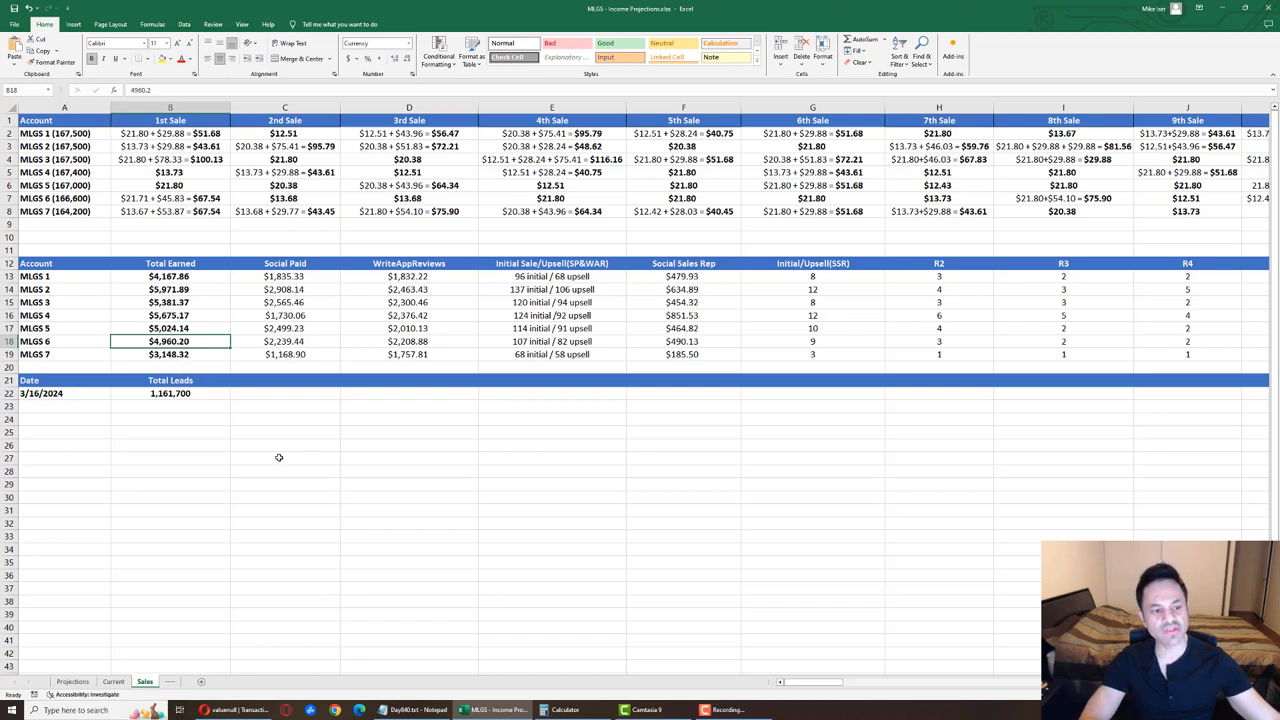
pyautogui.moveTo(282, 468)
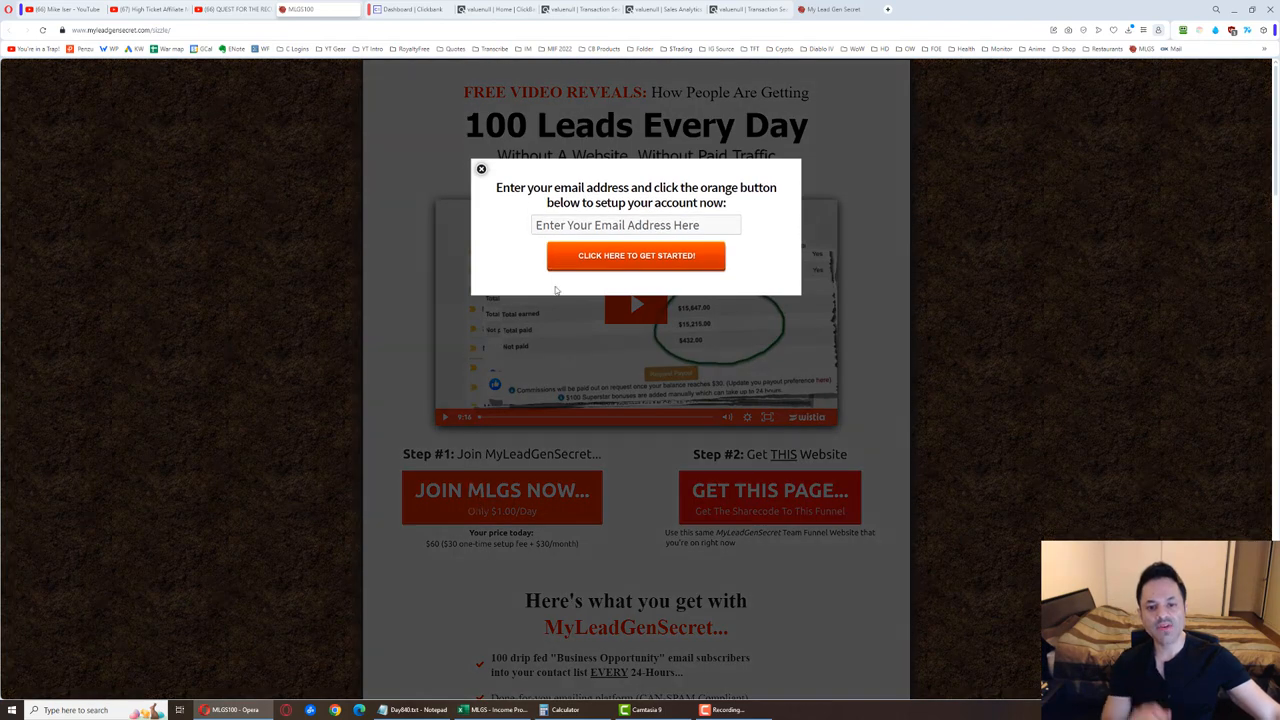
# - Dismiss the email sign-up popup and return to the member Account Overview dashboard
pyautogui.click(480, 168)
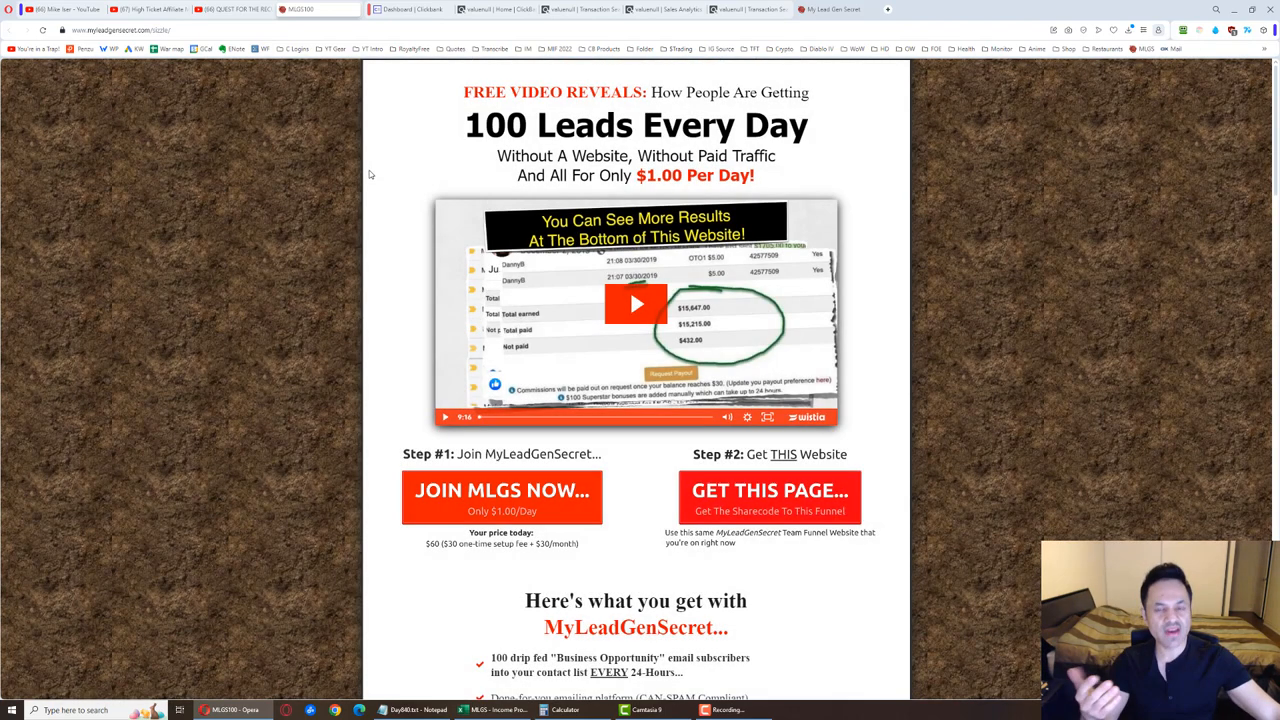
pyautogui.moveTo(386, 202)
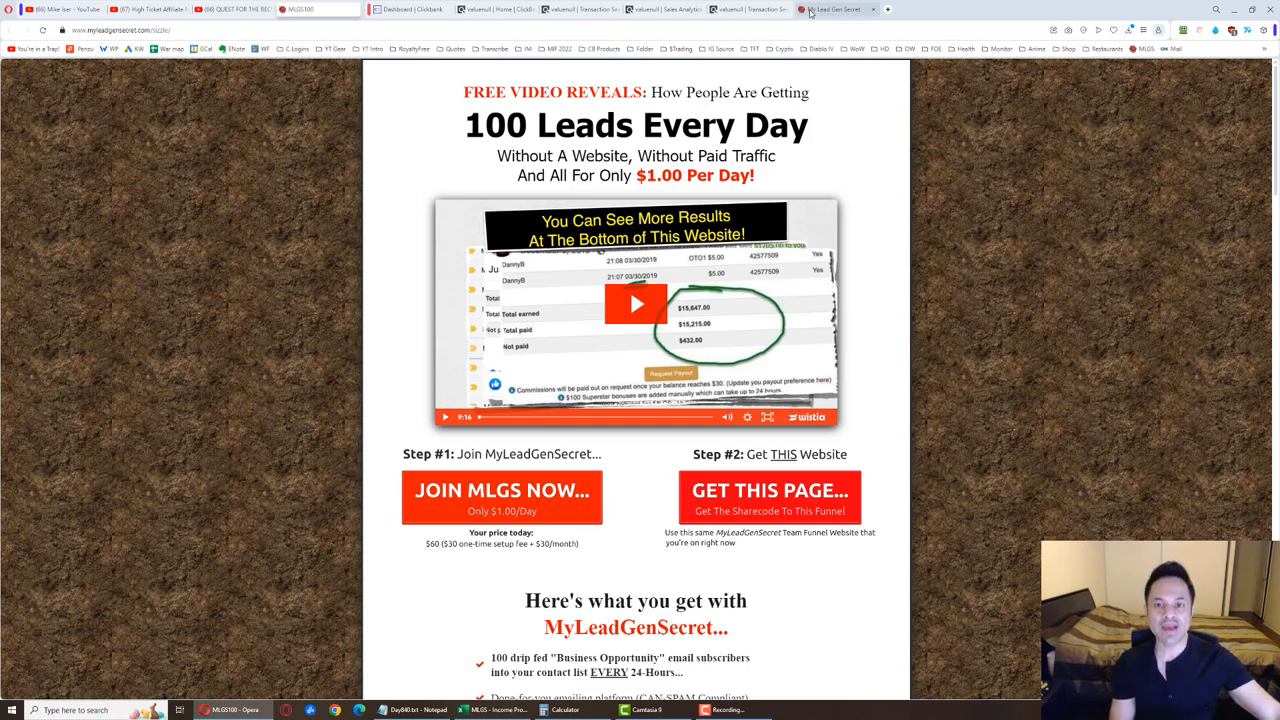
pyautogui.click(836, 8)
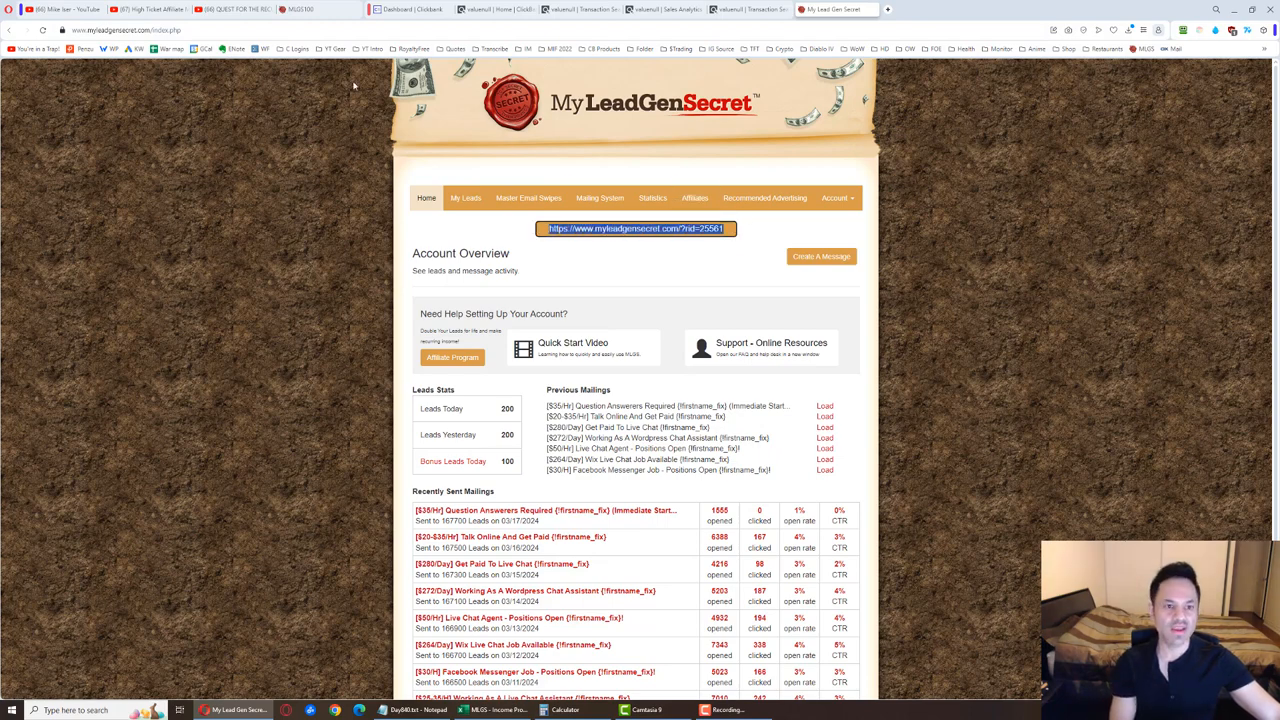
pyautogui.moveTo(210, 224)
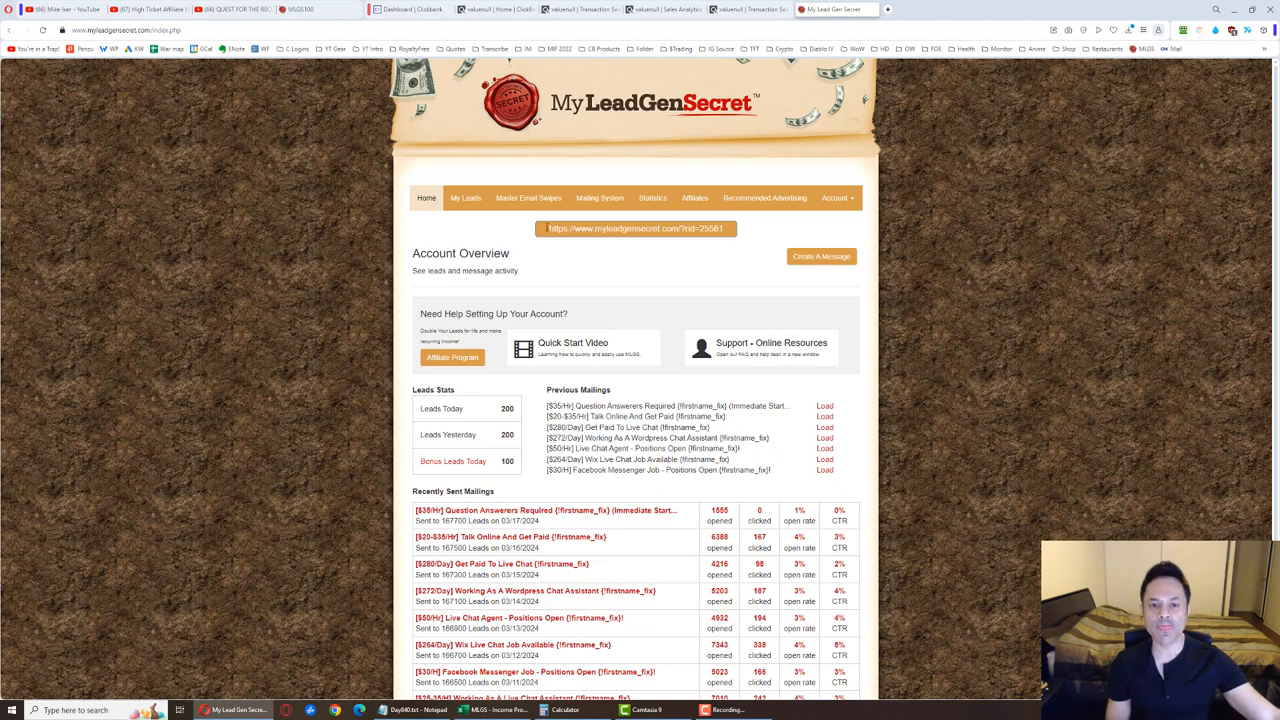
pyautogui.moveTo(428, 248)
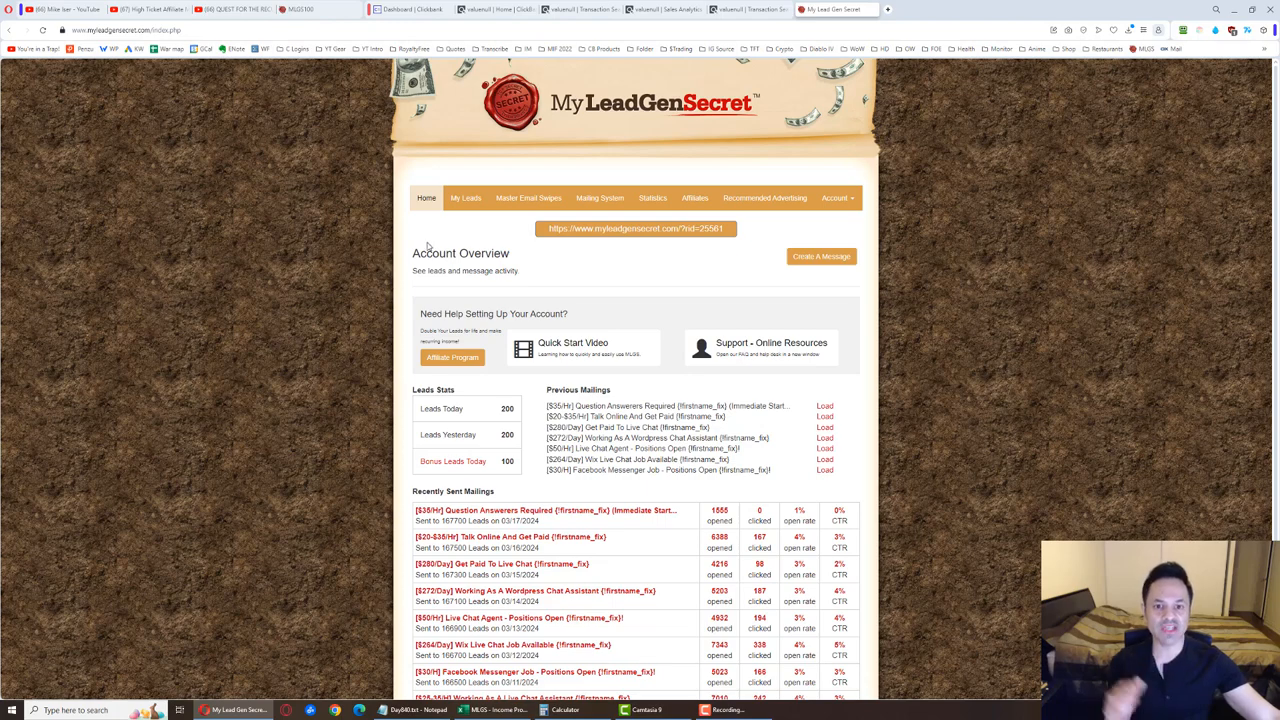
pyautogui.moveTo(390, 256)
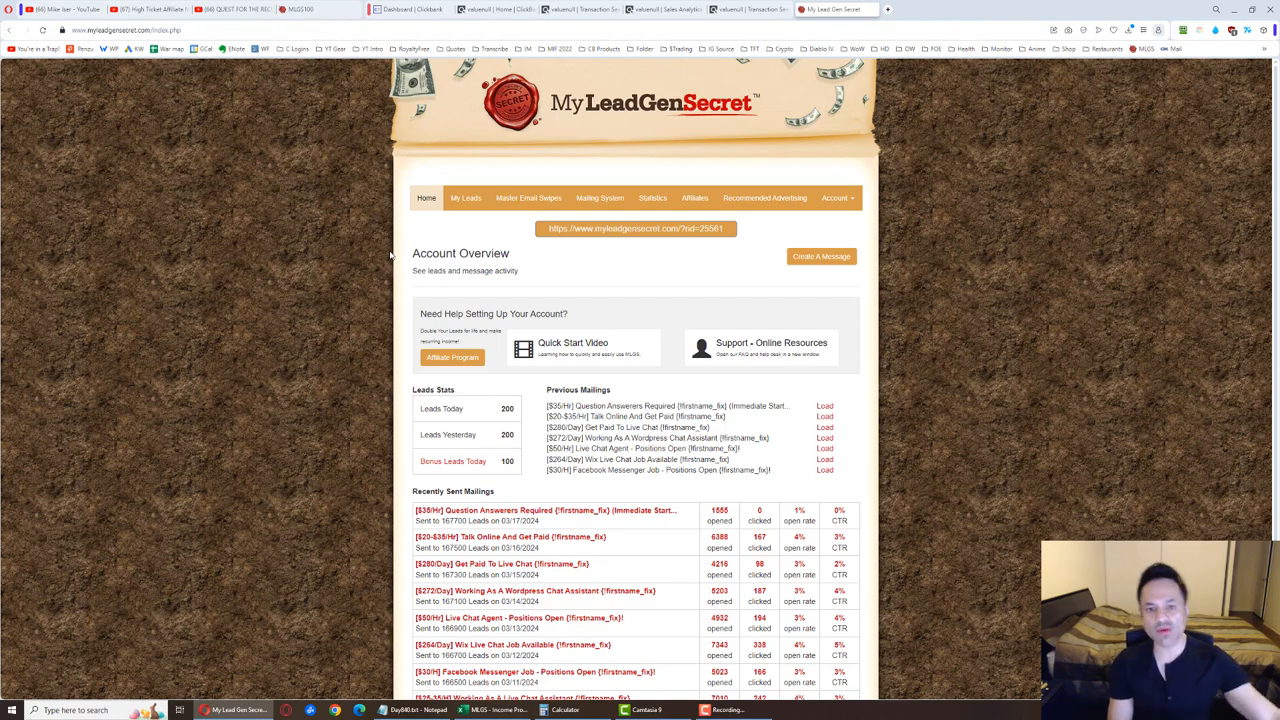
# - In the Mailing System, select all dated lead batches and load the saved Question Answerers Required email
pyautogui.click(600, 198)
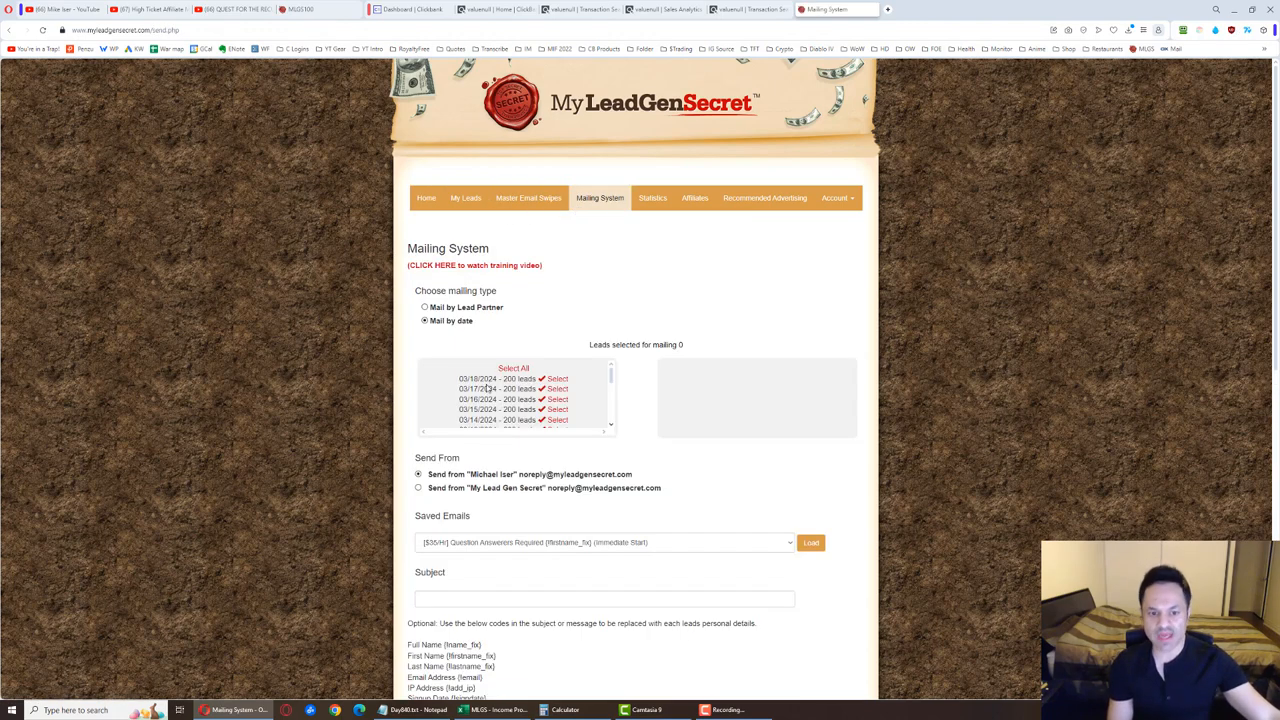
pyautogui.click(512, 368)
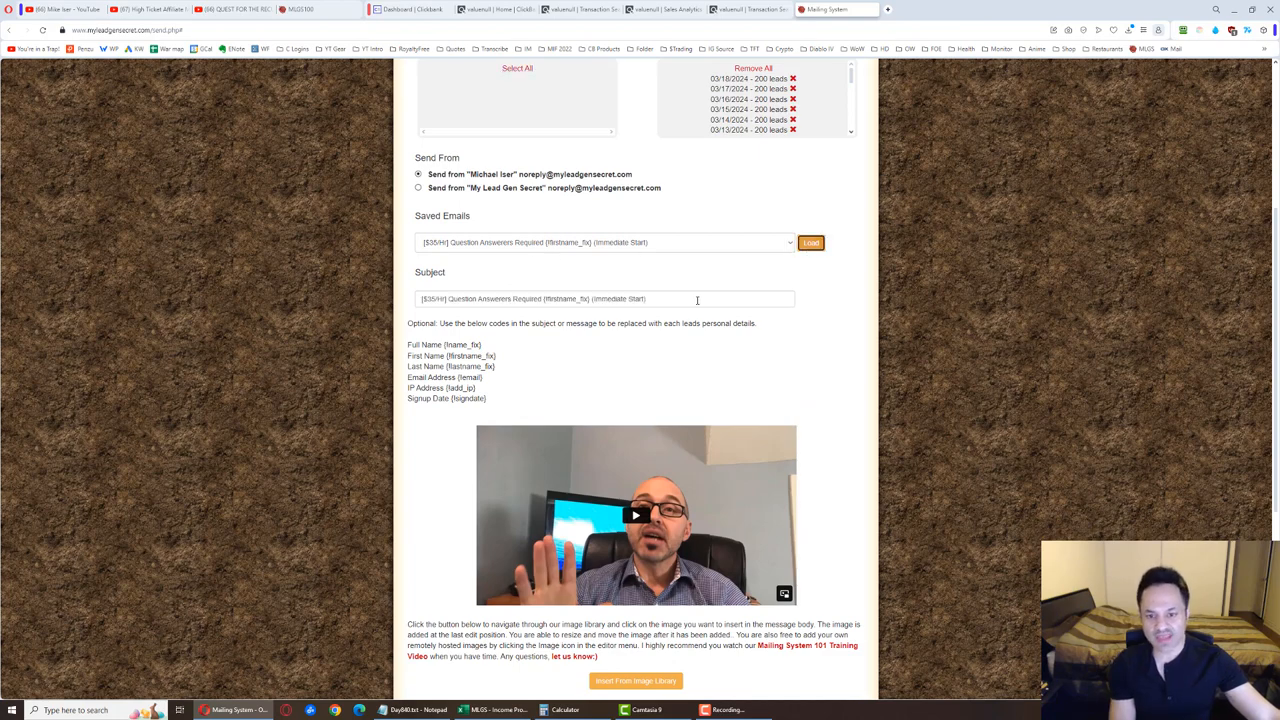
pyautogui.scroll(-3)
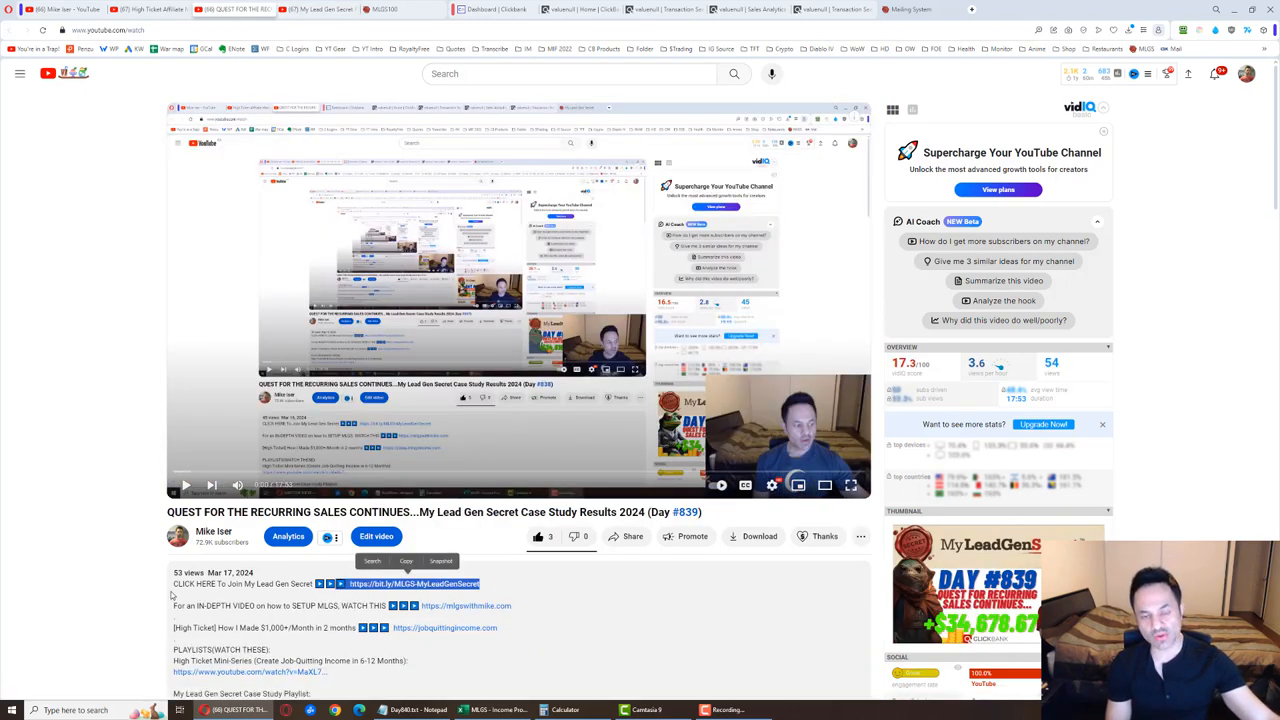
pyautogui.moveTo(188, 572)
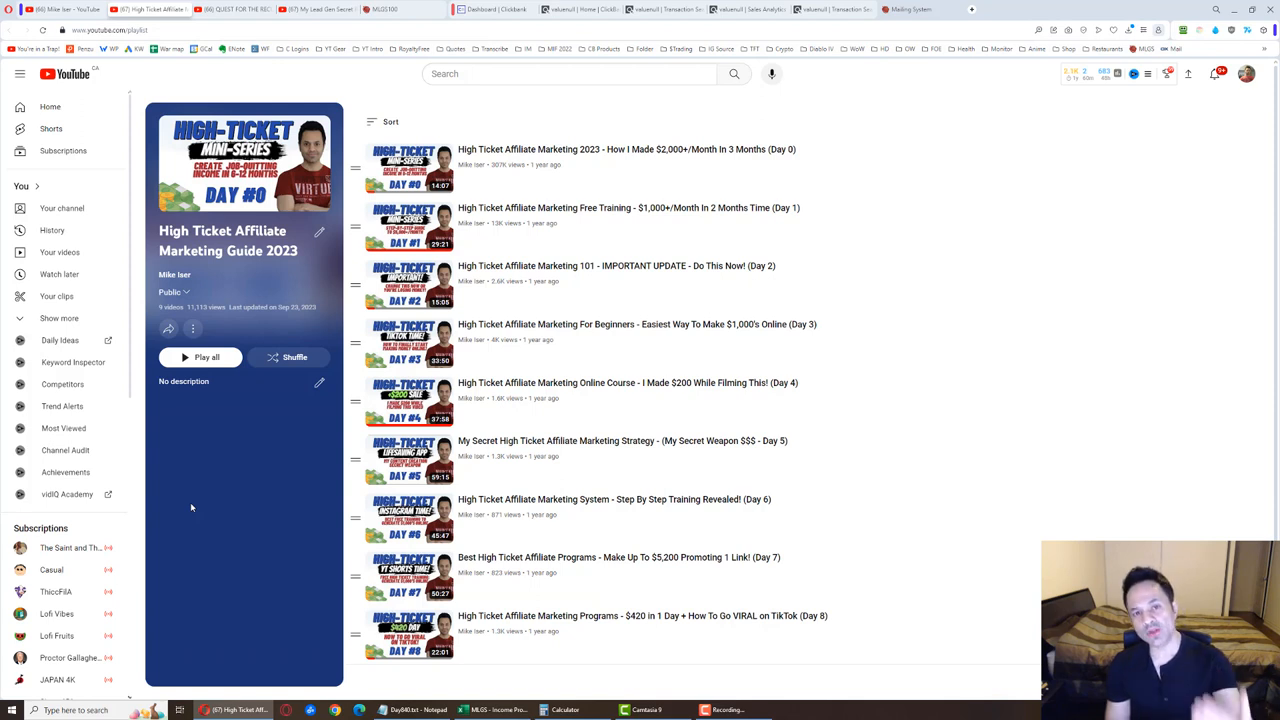
pyautogui.moveTo(268, 326)
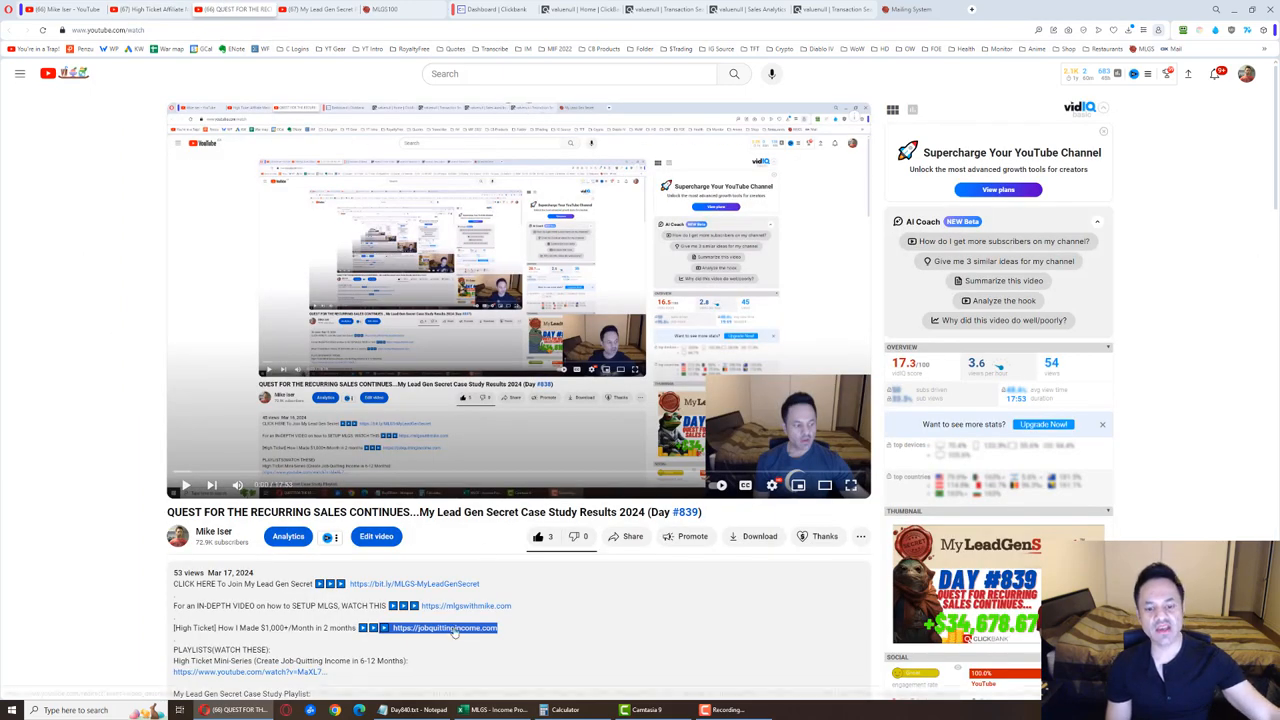
# - Return from the playlist to the Day #839 case study video's description links
pyautogui.click(148, 8)
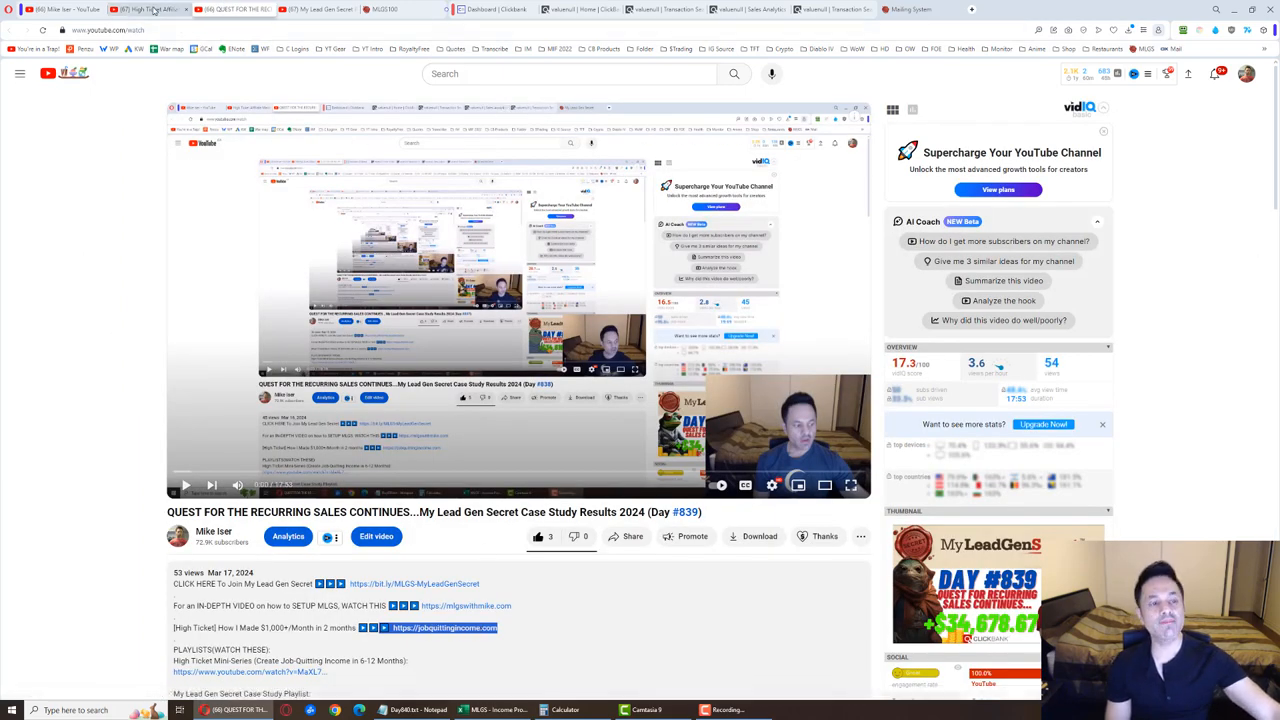